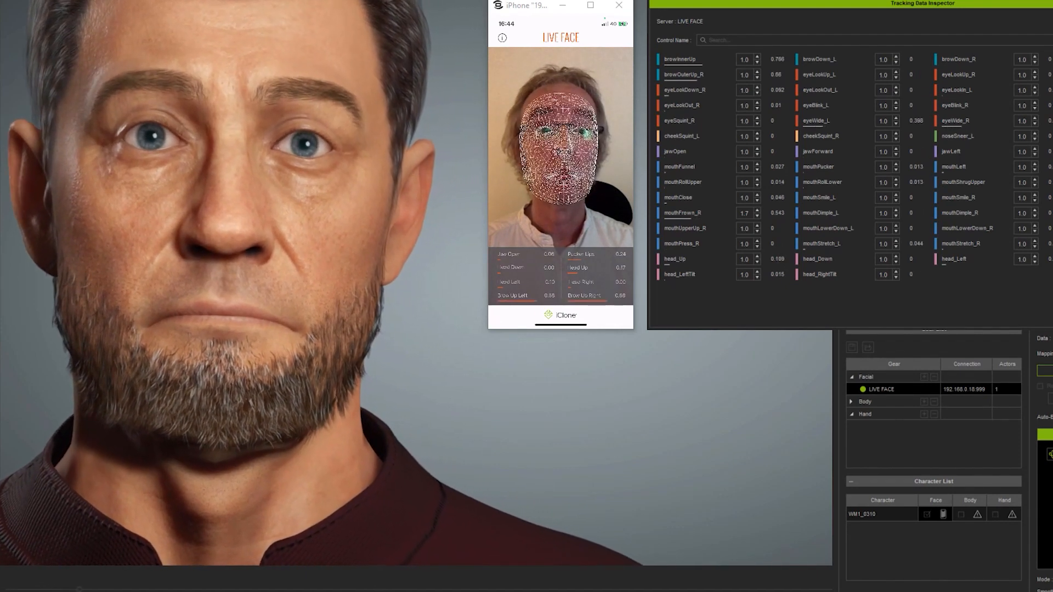
# Step: Adjust the browInnerUp strength multiplier in the Tracking Data Inspector
pyautogui.click(757, 57)
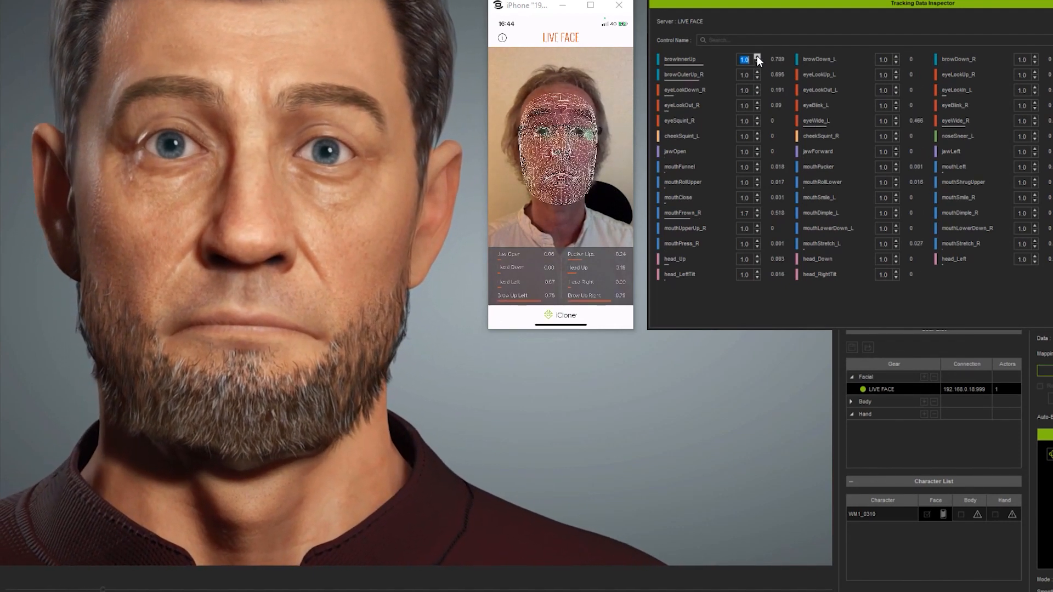
pyautogui.click(757, 56)
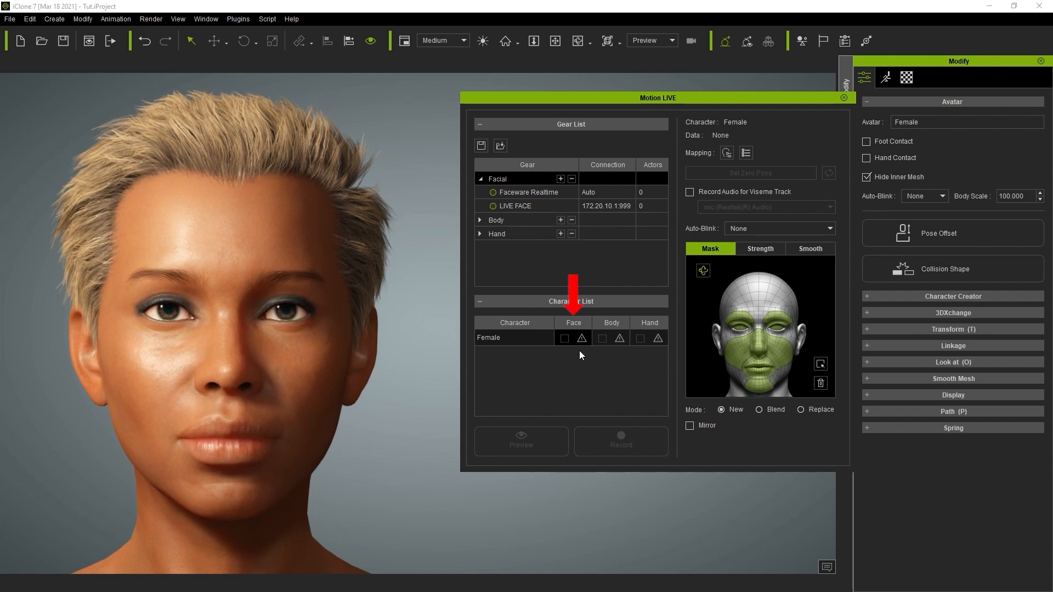
# Step: Assign LIVE FACE as the facial capture device for the Female character
pyautogui.click(581, 338)
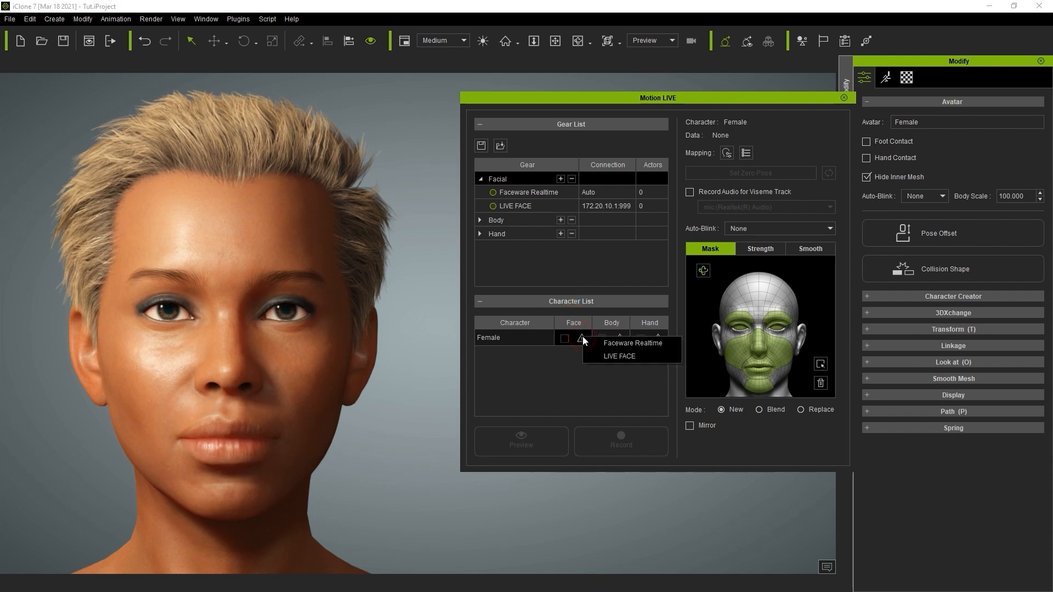
pyautogui.click(632, 344)
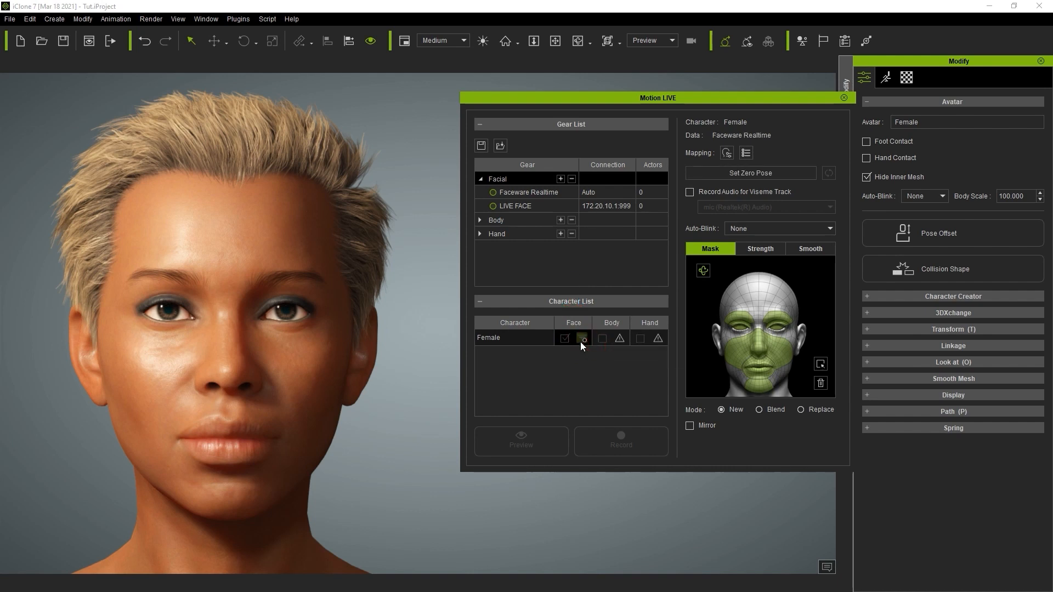
pyautogui.click(582, 339)
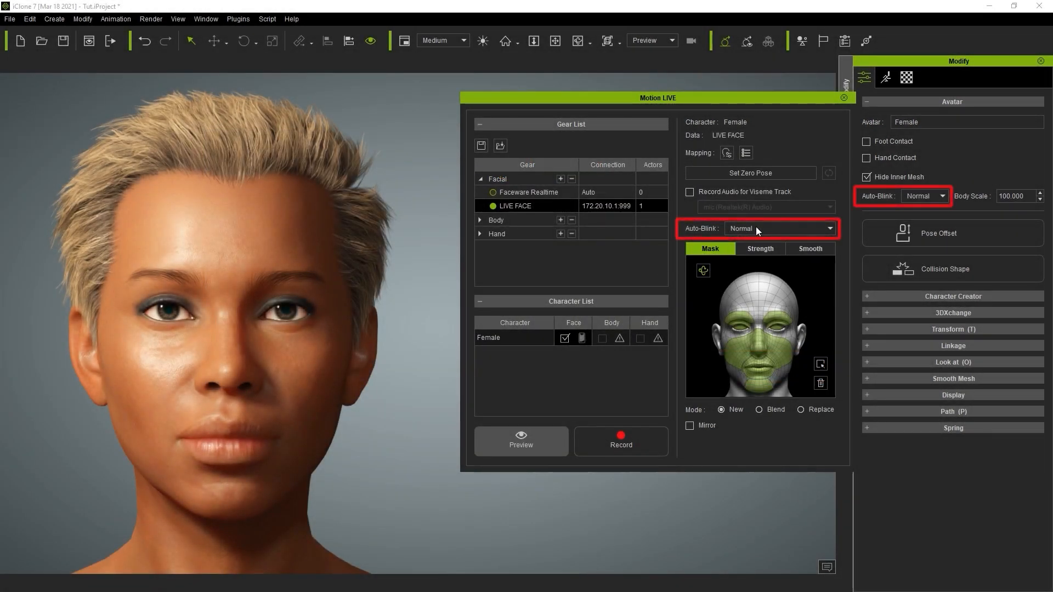
# Step: Set Auto-Blink for the Female character to None
pyautogui.click(829, 229)
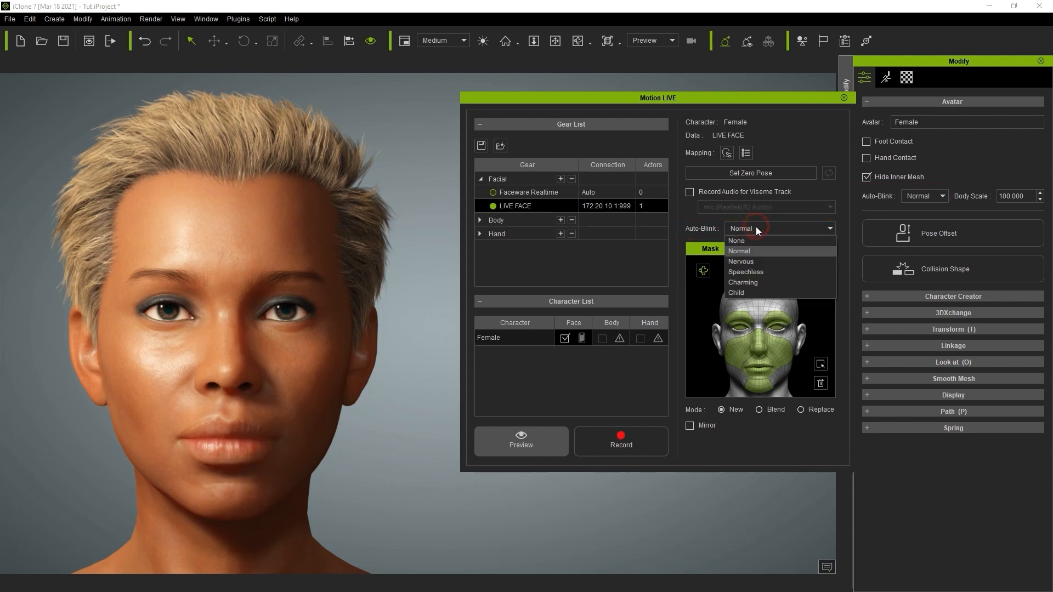
pyautogui.click(736, 240)
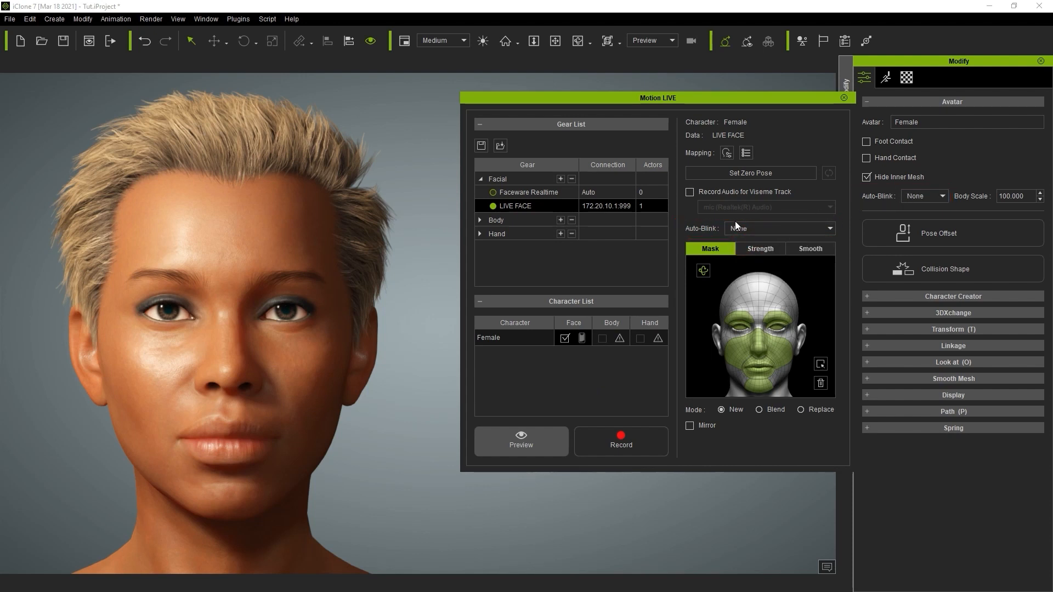
pyautogui.moveTo(742, 230)
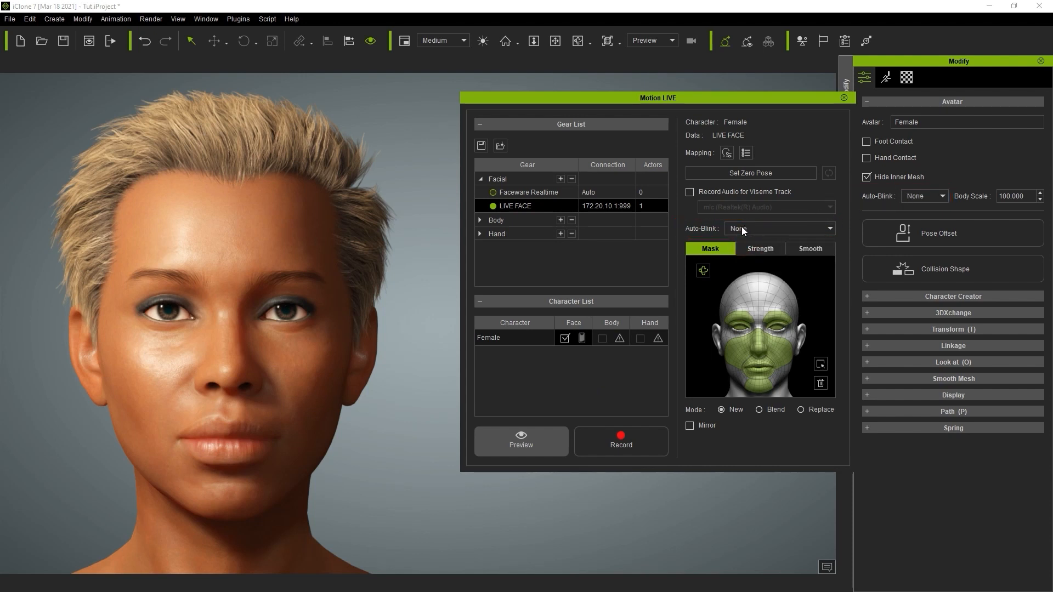
pyautogui.moveTo(637, 369)
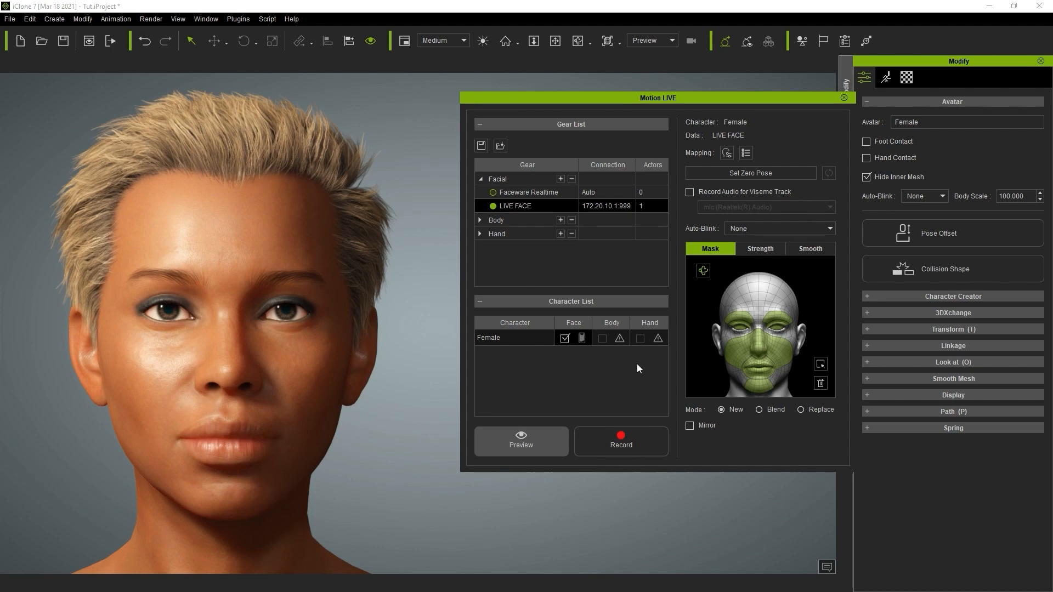
pyautogui.moveTo(665, 370)
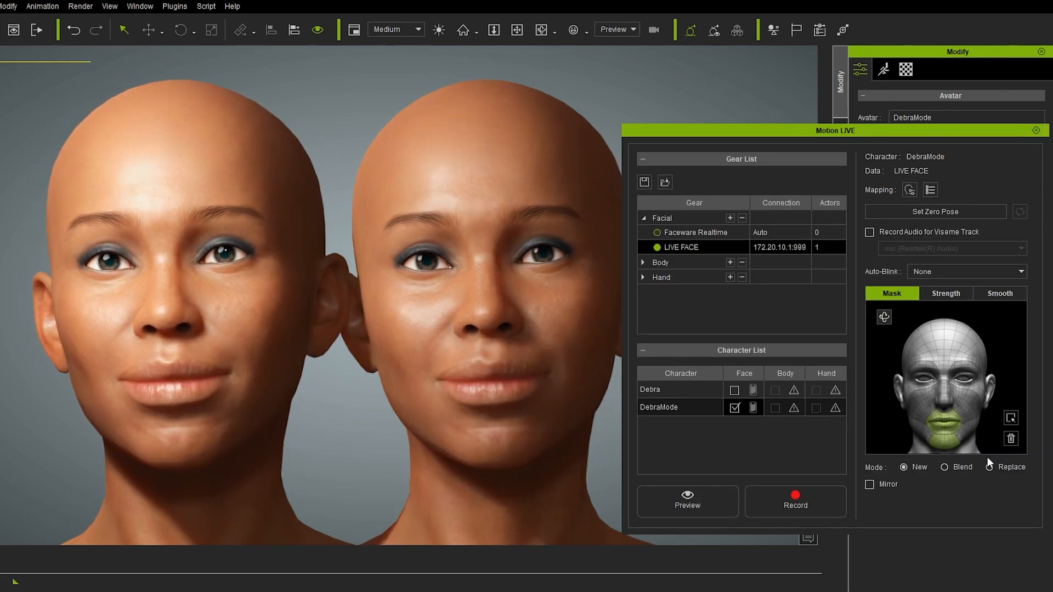
# Step: Set capture Mode to Replace and start the live facial preview
pyautogui.click(988, 468)
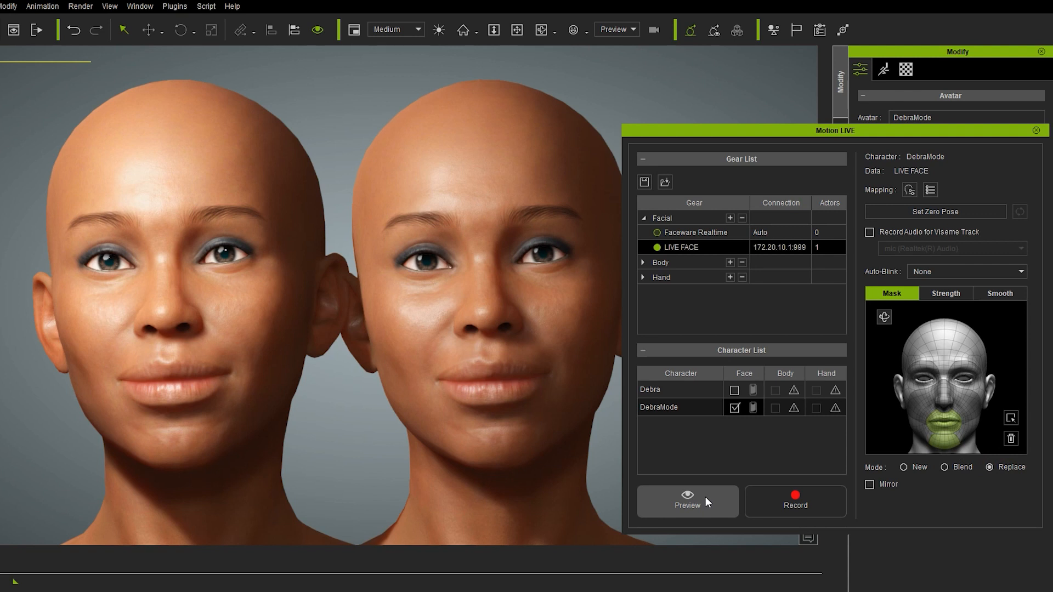
pyautogui.click(687, 501)
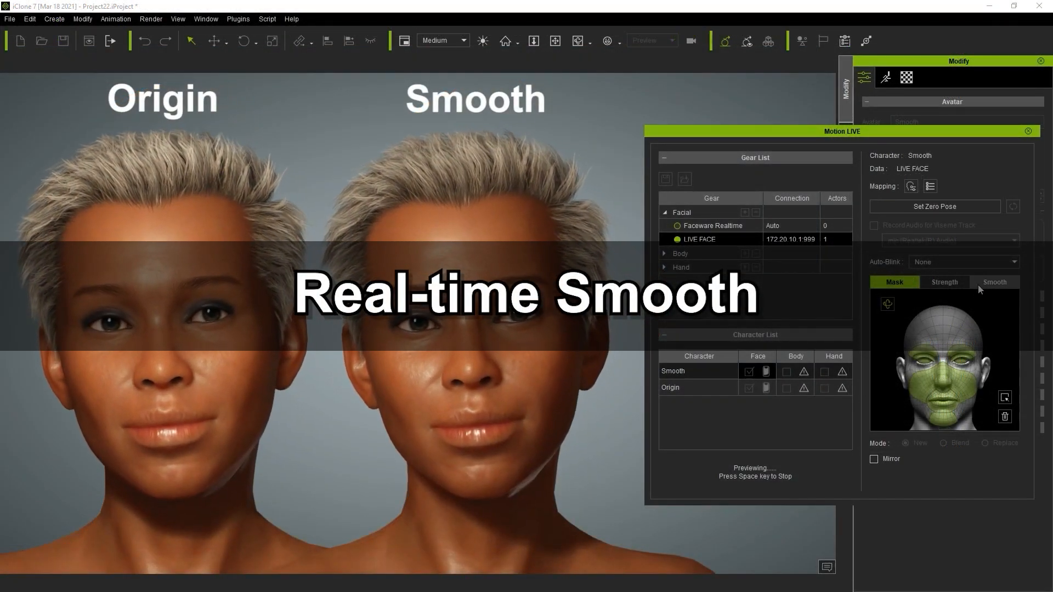
# Step: Activate real-time smoothing for the Smooth character's facial capture
pyautogui.click(995, 282)
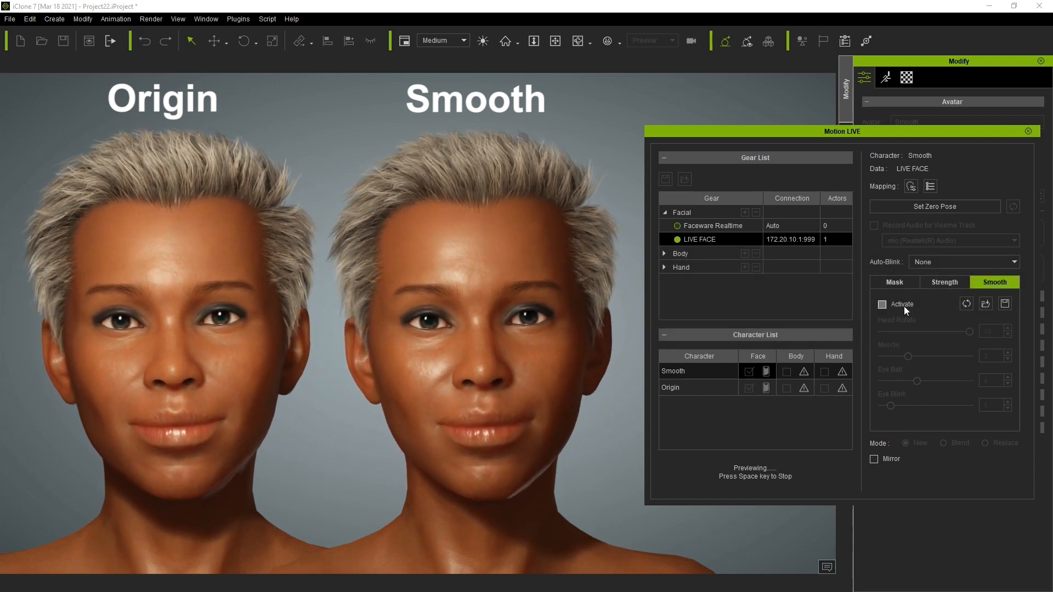
pyautogui.click(883, 304)
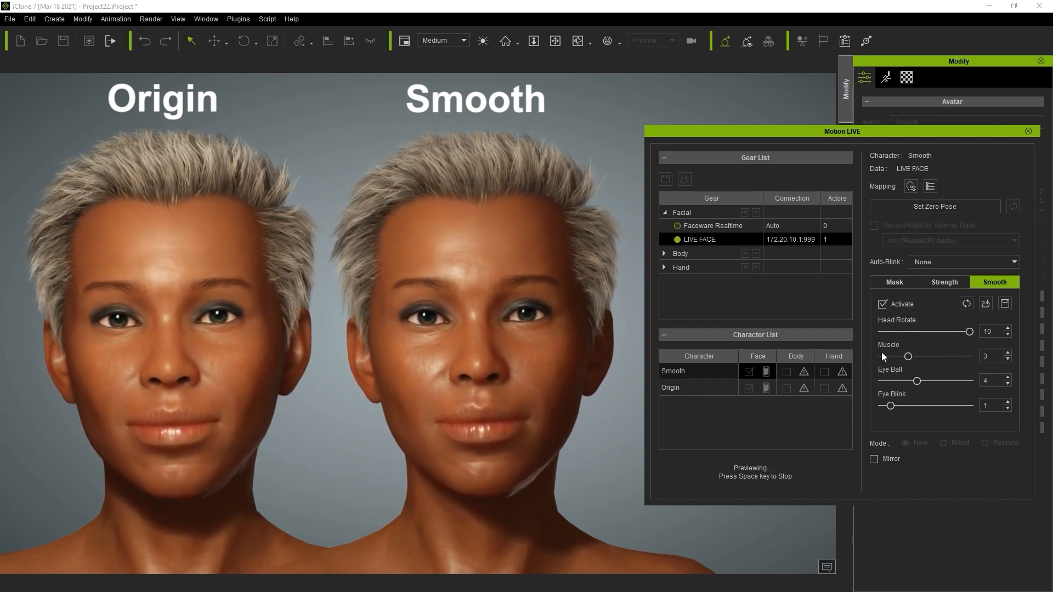
# Step: Set Head Rotate smoothing to 4 after testing 5 and 0
pyautogui.moveTo(973, 331); pyautogui.dragTo(926, 332)
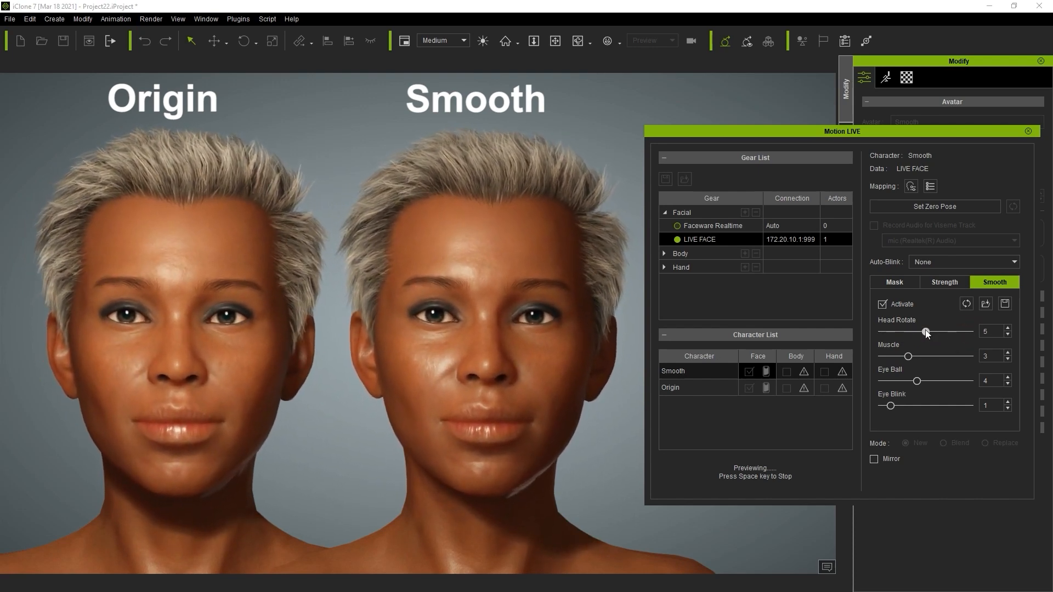
pyautogui.moveTo(927, 331); pyautogui.dragTo(876, 331)
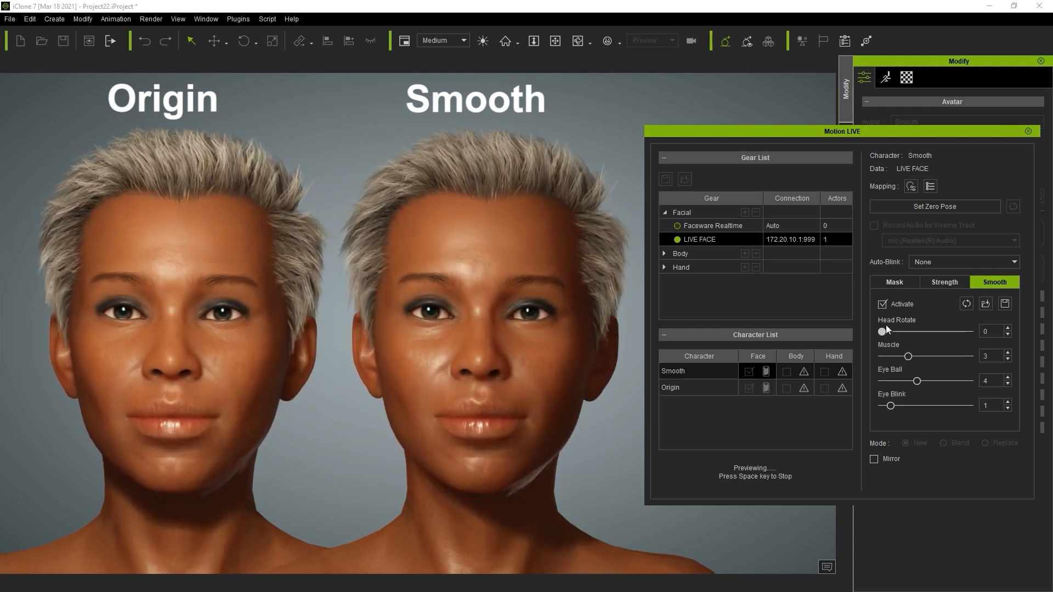
pyautogui.moveTo(875, 331); pyautogui.dragTo(916, 331)
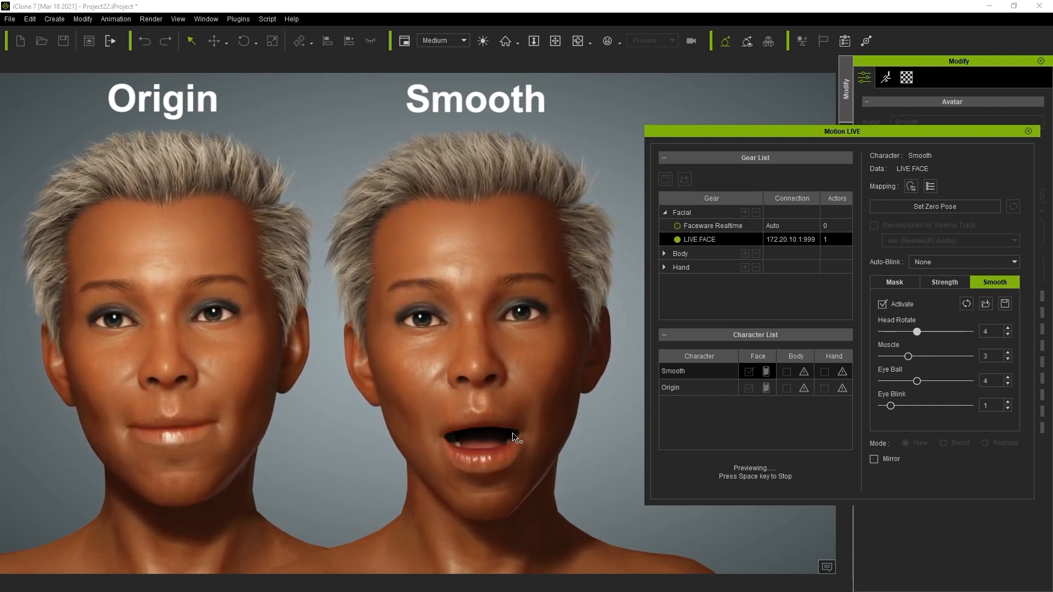
# Step: Test Muscle smoothing from 1 up to the maximum 10 and back
pyautogui.moveTo(907, 356); pyautogui.dragTo(889, 356)
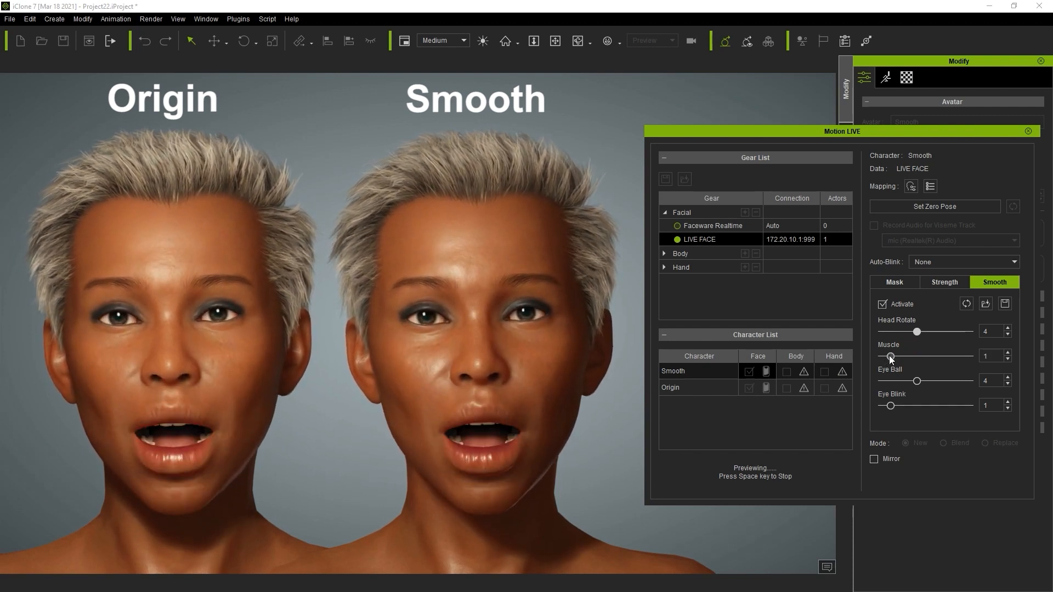
pyautogui.moveTo(891, 355); pyautogui.dragTo(968, 356)
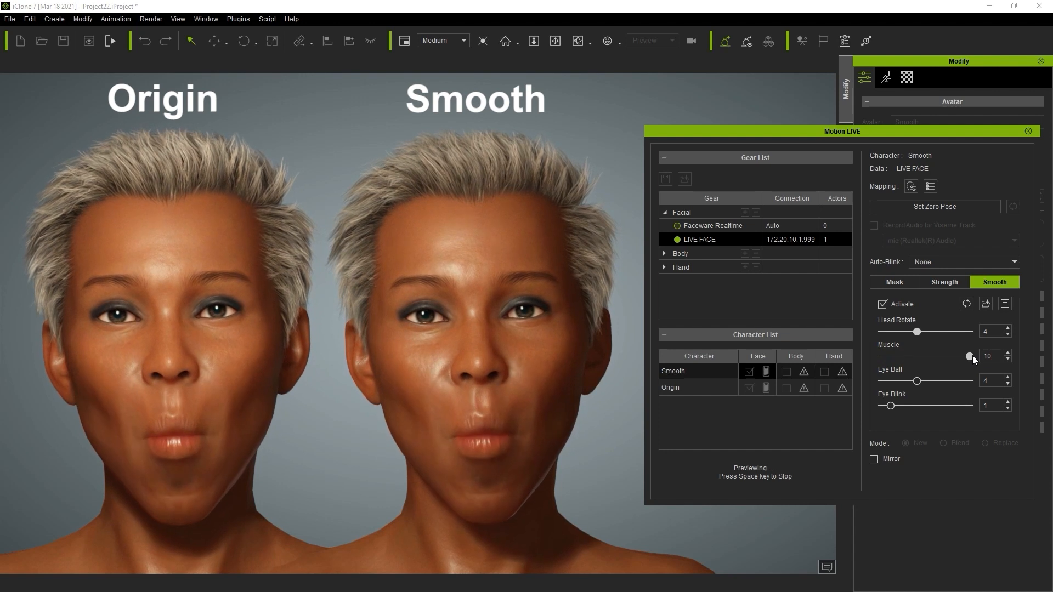
pyautogui.moveTo(969, 355); pyautogui.dragTo(890, 356)
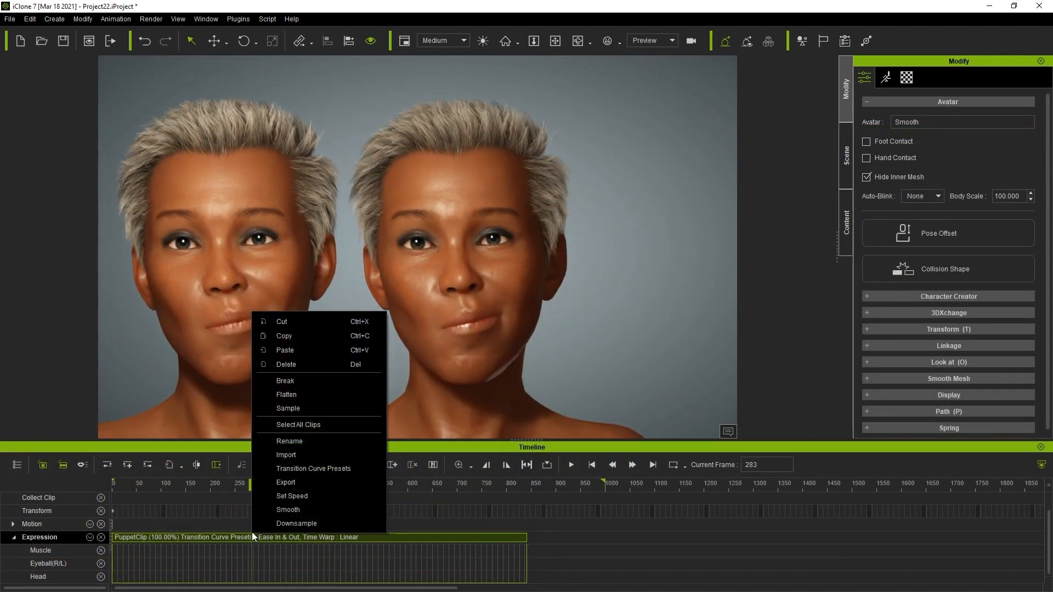
pyautogui.moveTo(287, 510)
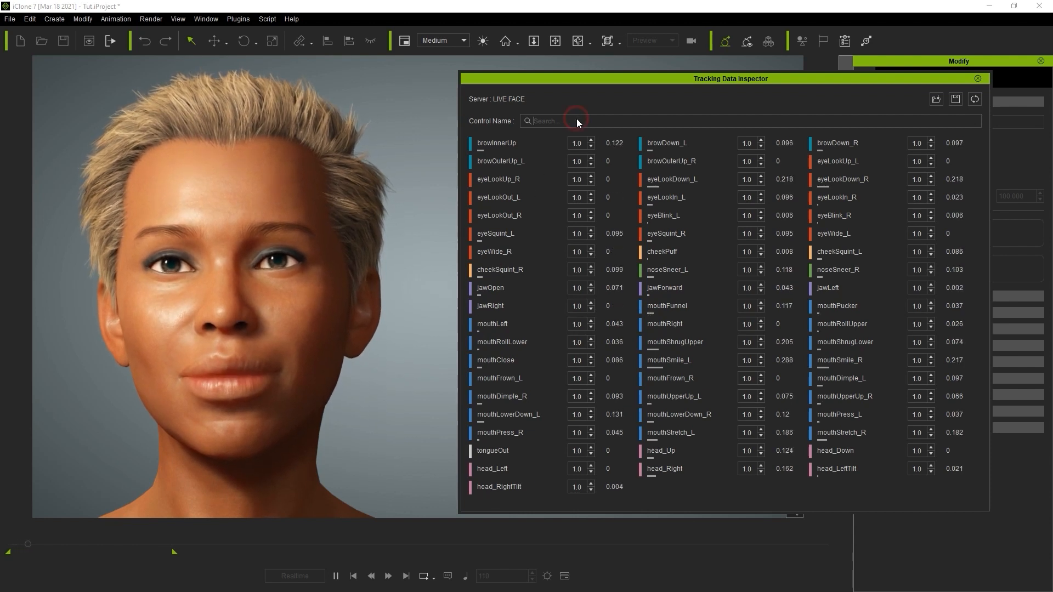
# Step: Filter tracking data by 'smil' and set mouthSmile_R strength to 0.4
pyautogui.write('s')
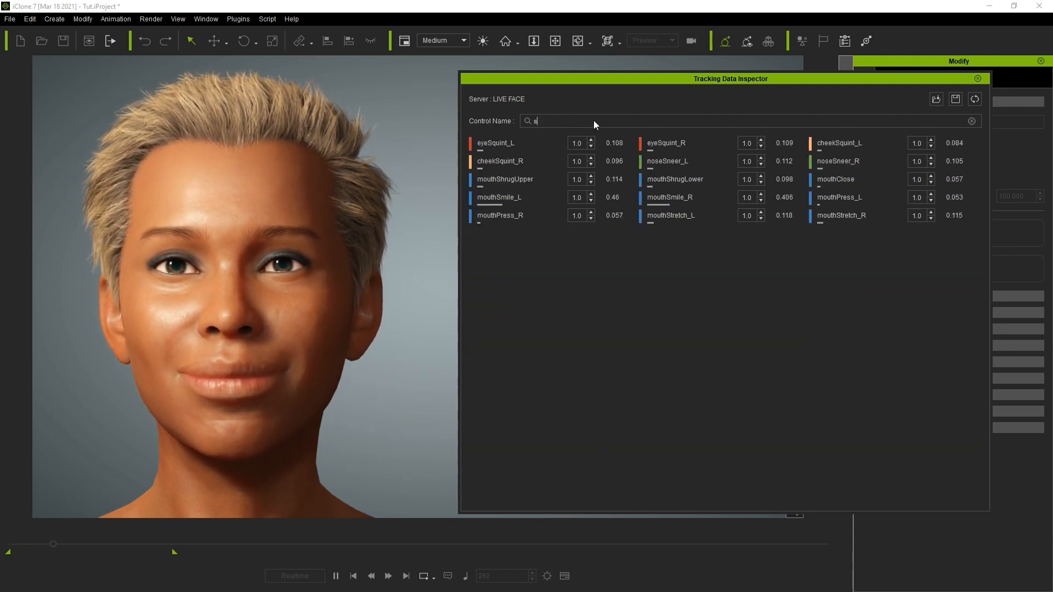
pyautogui.write('mil')
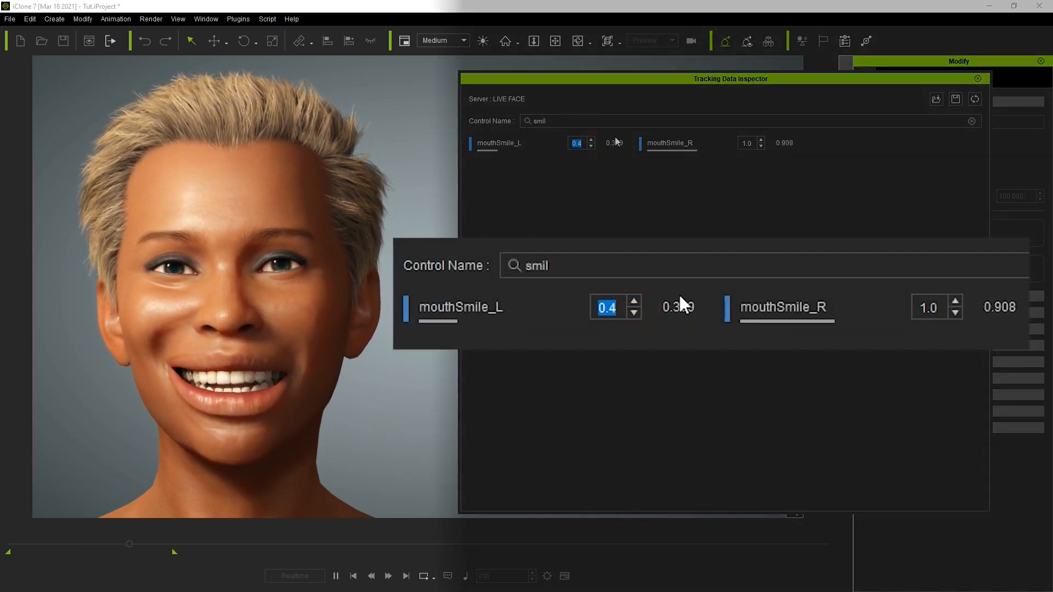
pyautogui.click(954, 313)
pyautogui.write('0.4')
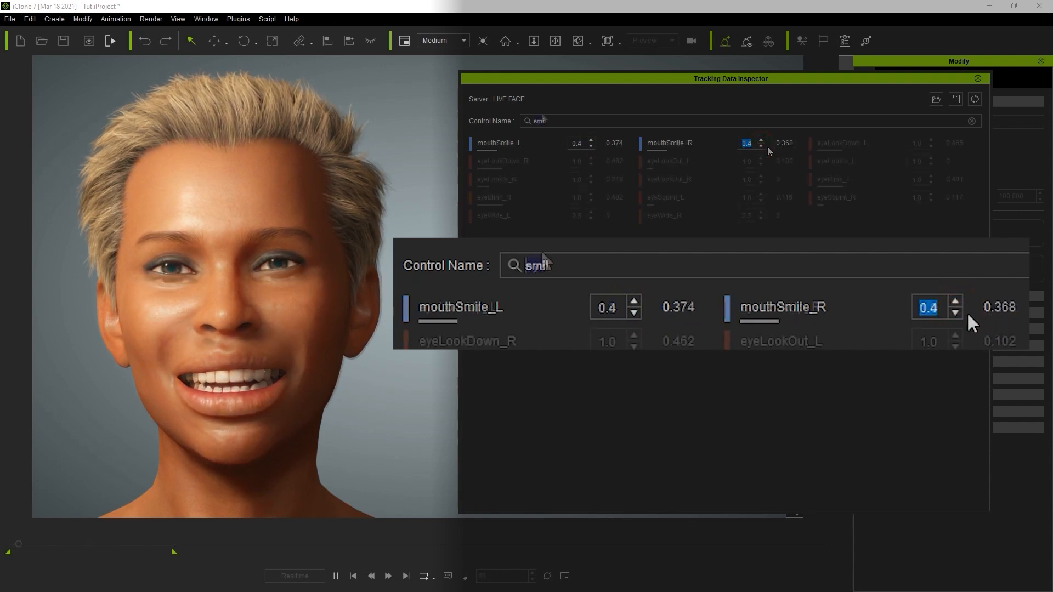
# Step: Filter by 'puff' and set the cheekPuff strength multiplier to 5
pyautogui.write('puff')
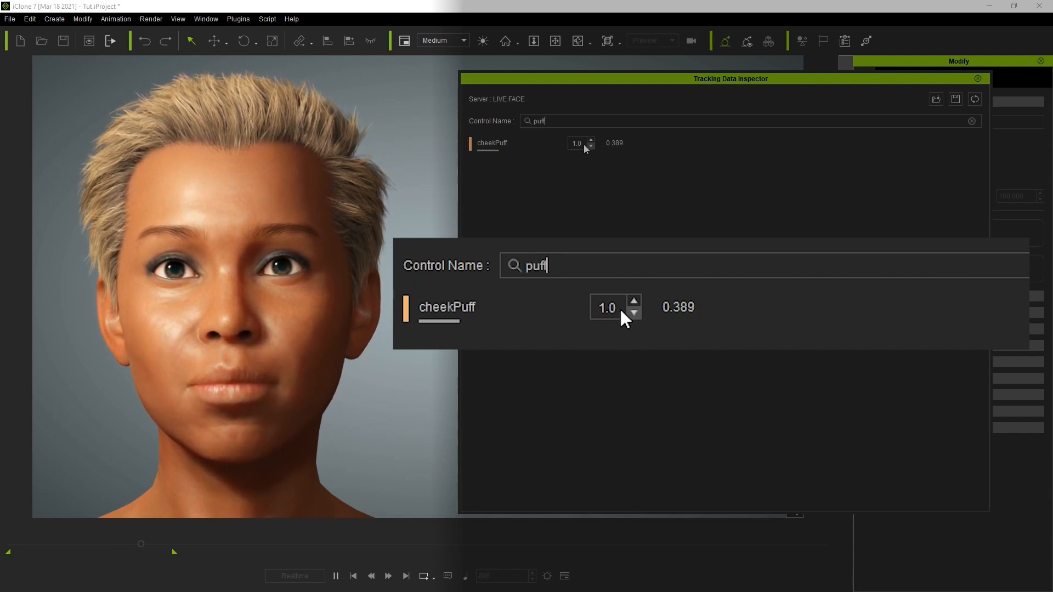
pyautogui.click(633, 300)
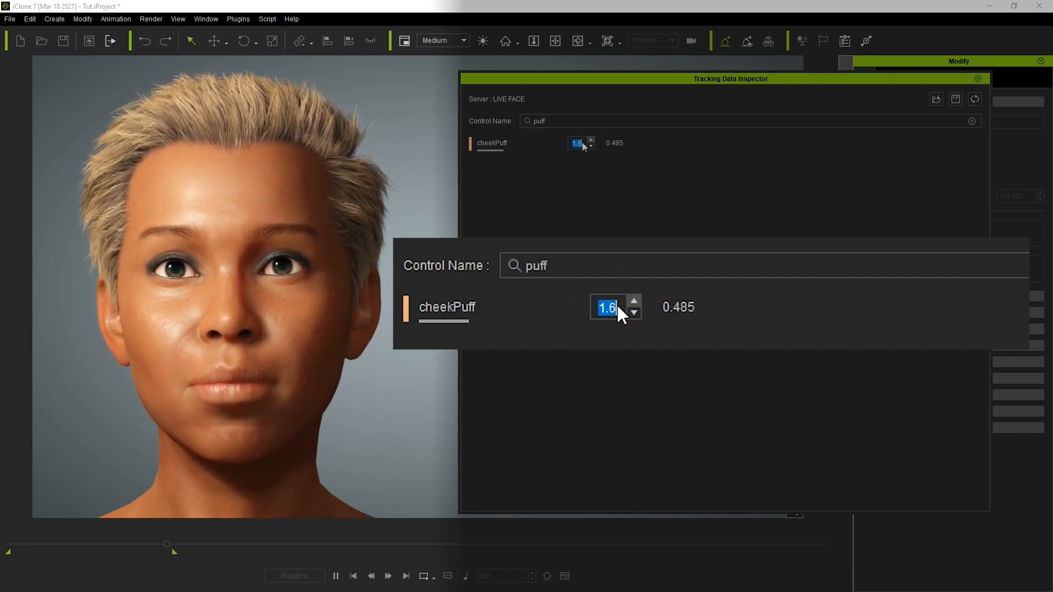
pyautogui.write('5')
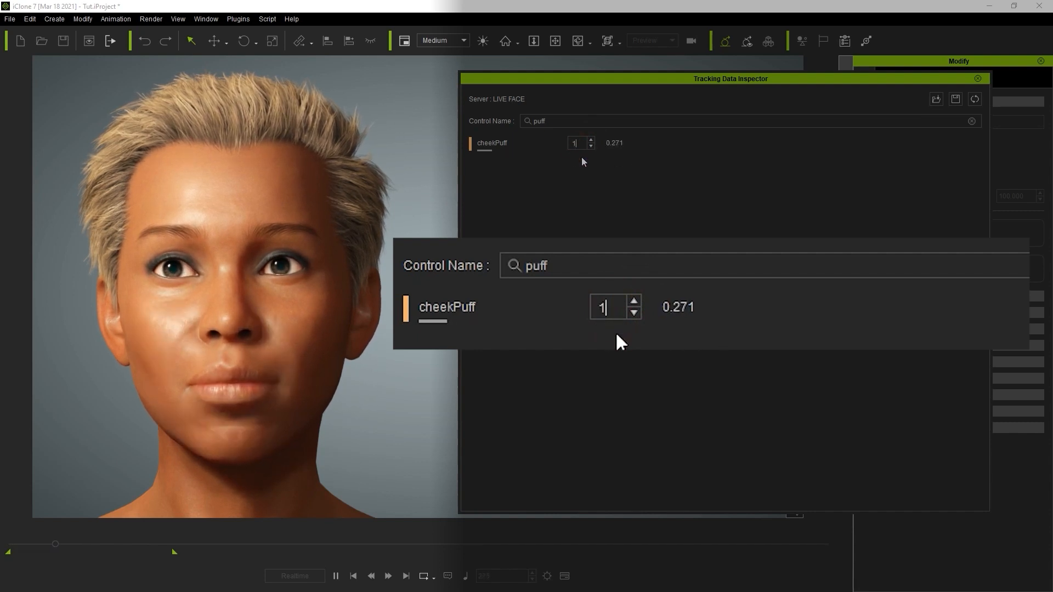
pyautogui.click(603, 307)
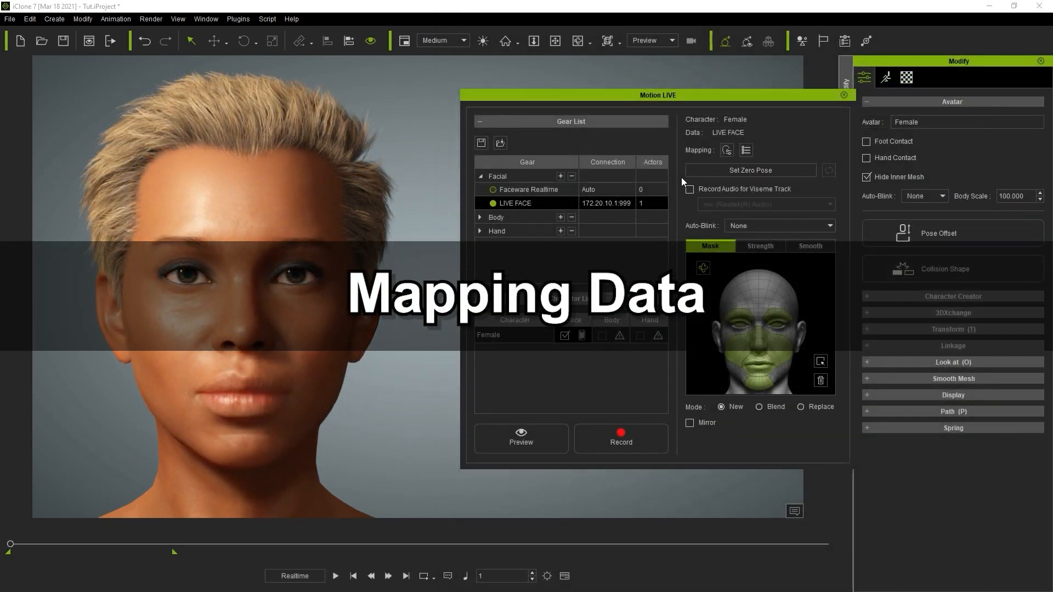
# Step: Show the Expression Mapping Panel for LIVE FACE and load the Default profile
pyautogui.click(726, 150)
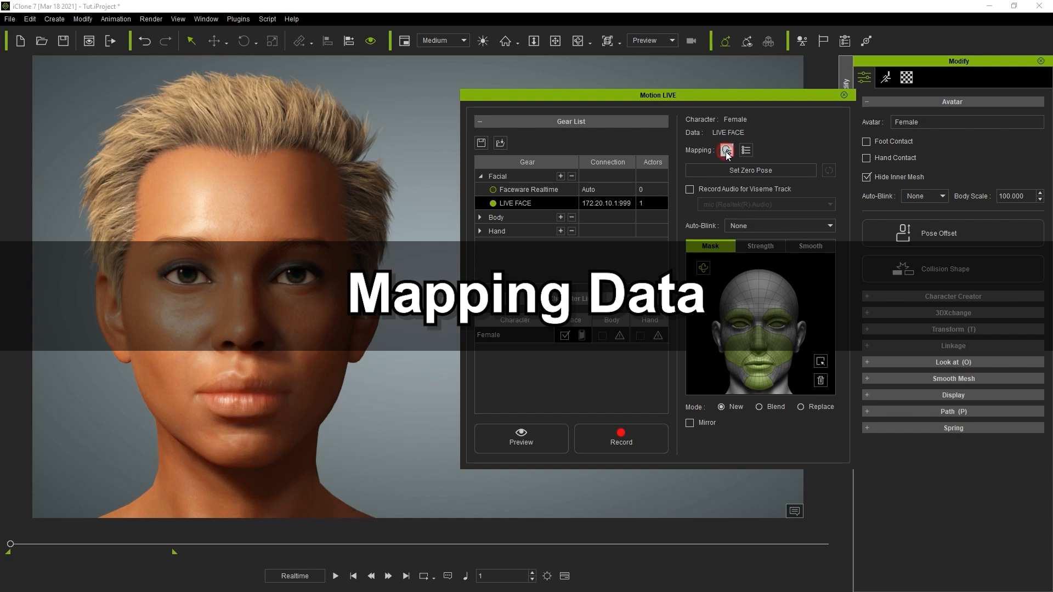
pyautogui.click(725, 150)
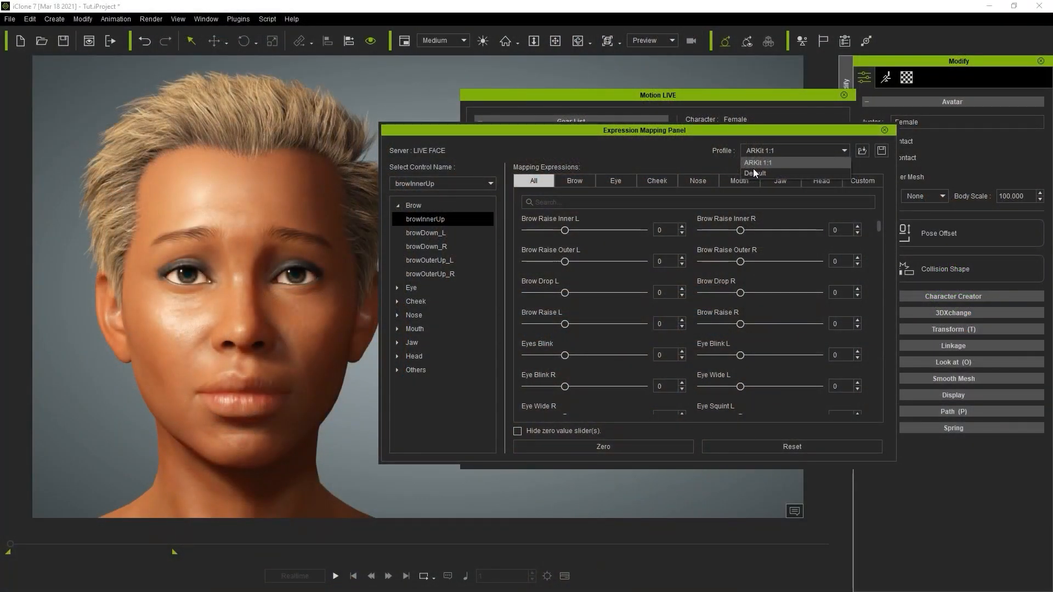
pyautogui.click(753, 173)
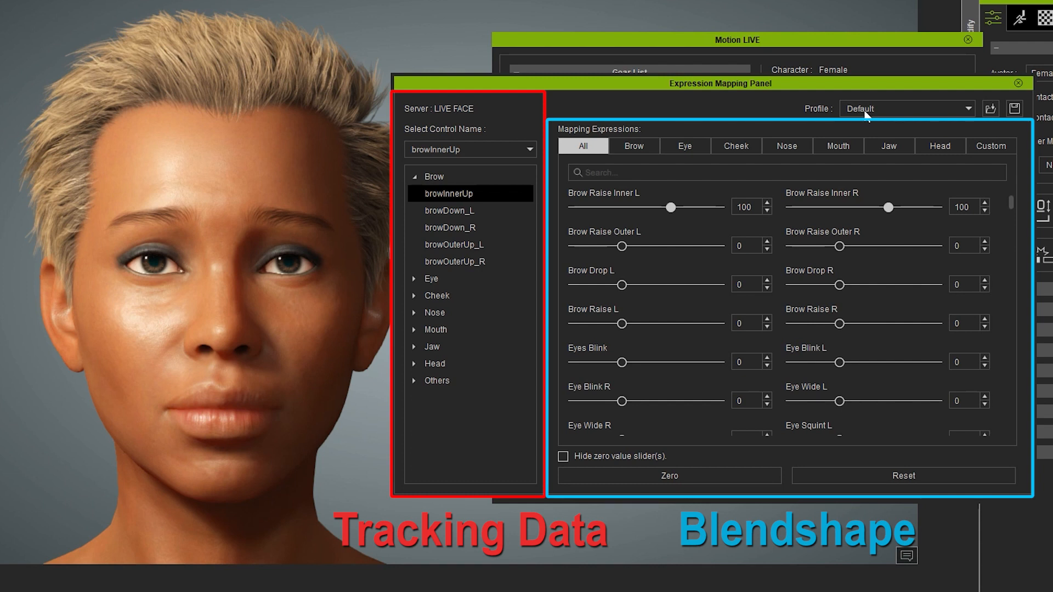
pyautogui.moveTo(510, 151)
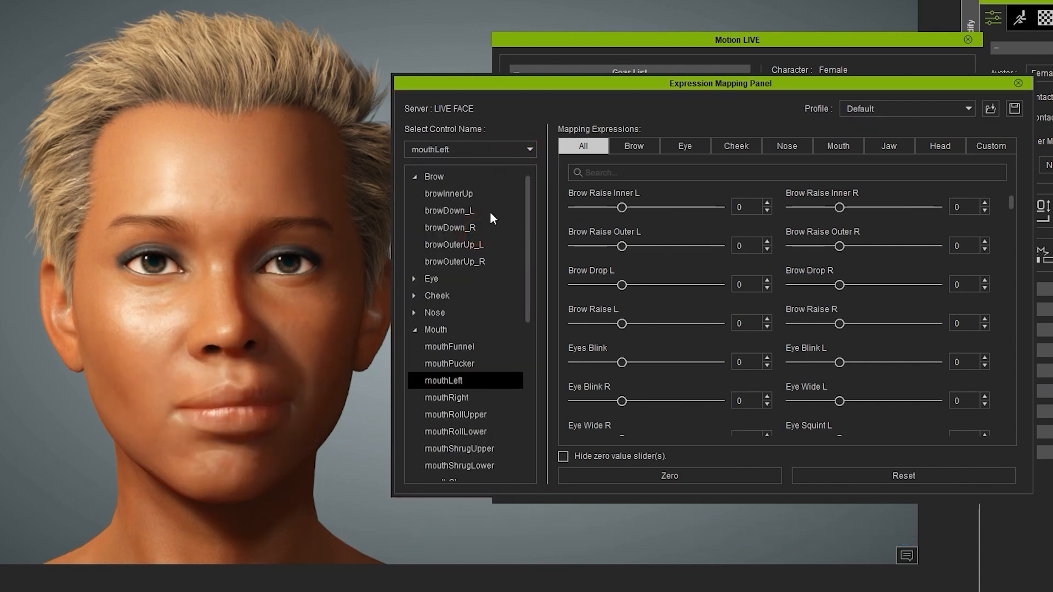
# Step: Inspect mappings for eyeBlink_R, mouthDimple_L and the unmapped mouthPress_L controls
pyautogui.click(444, 381)
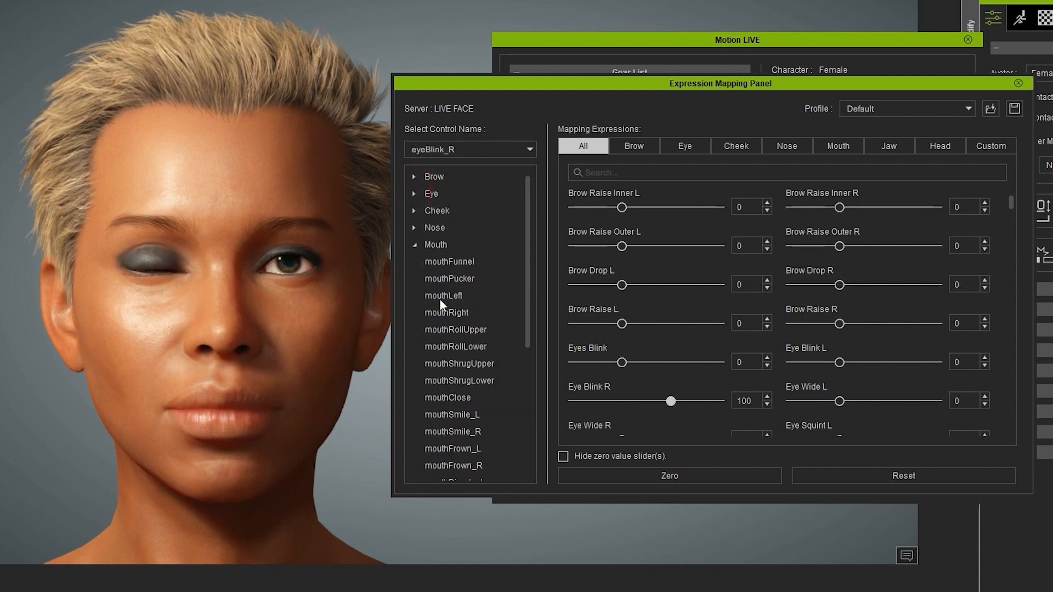
pyautogui.click(453, 267)
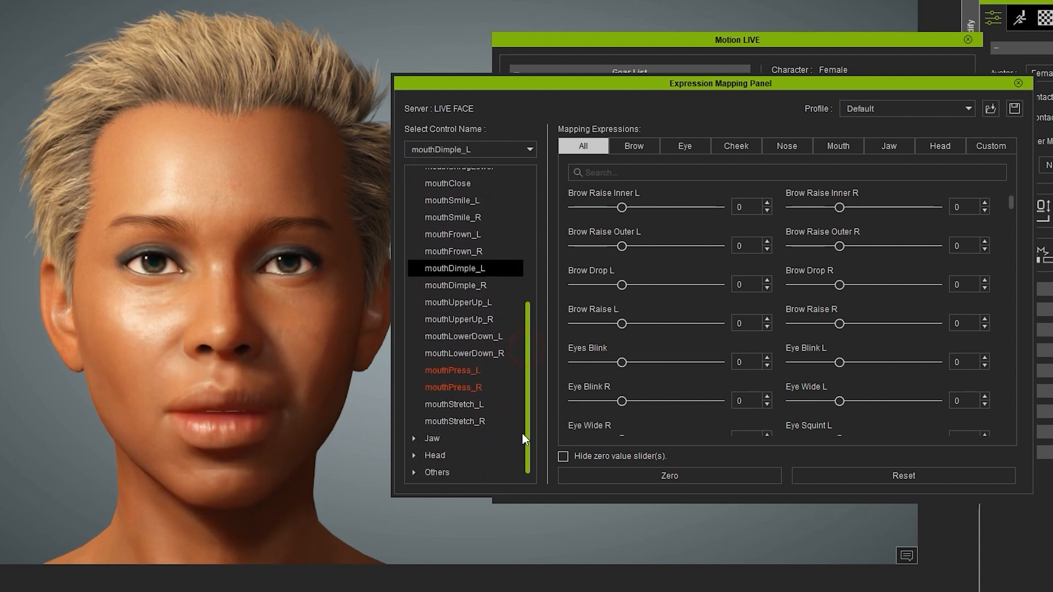
pyautogui.click(466, 369)
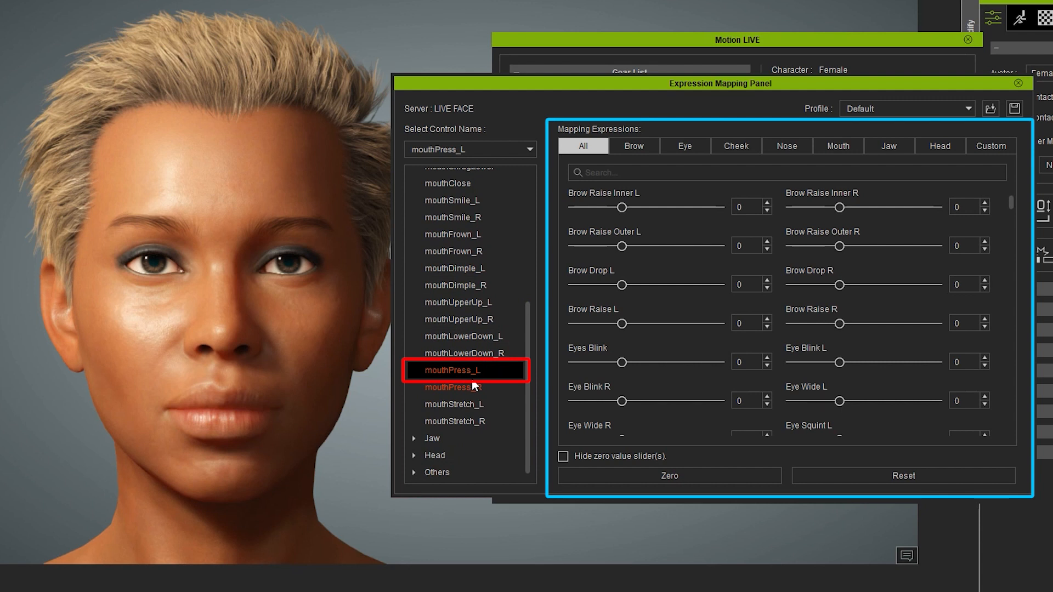
pyautogui.moveTo(534, 429)
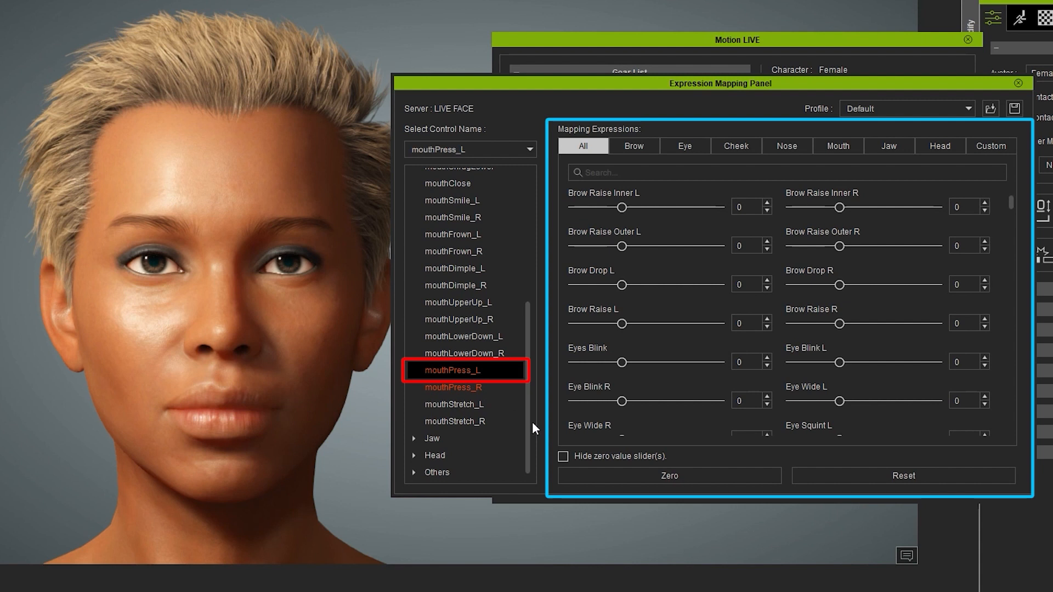
# Step: Toggle Hide zero value sliders, filter to Mouth expressions and switch the profile to ARKit 1:1 for tongueOut
pyautogui.click(563, 456)
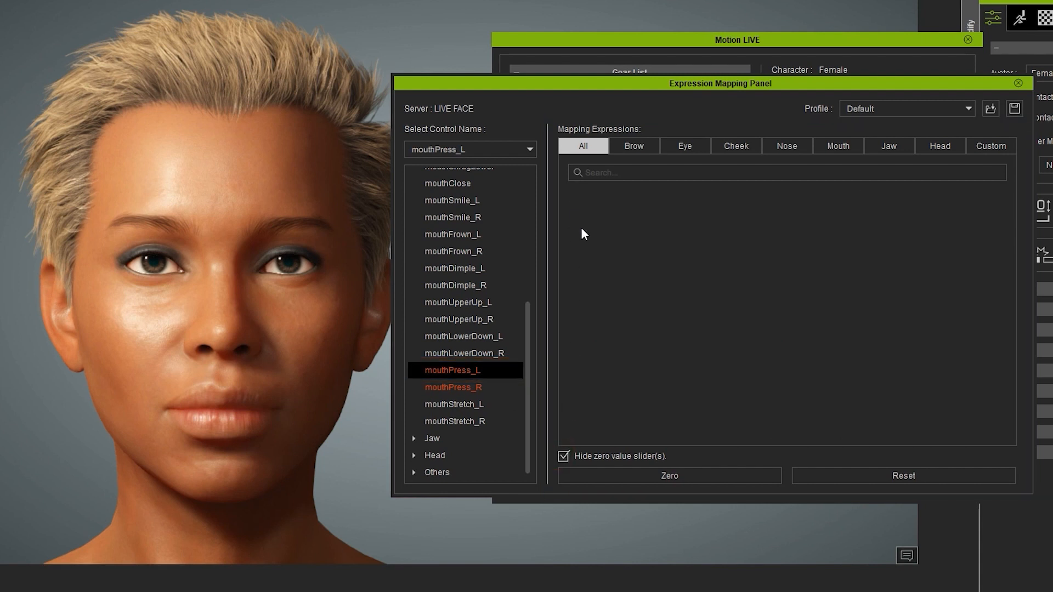
pyautogui.click(562, 456)
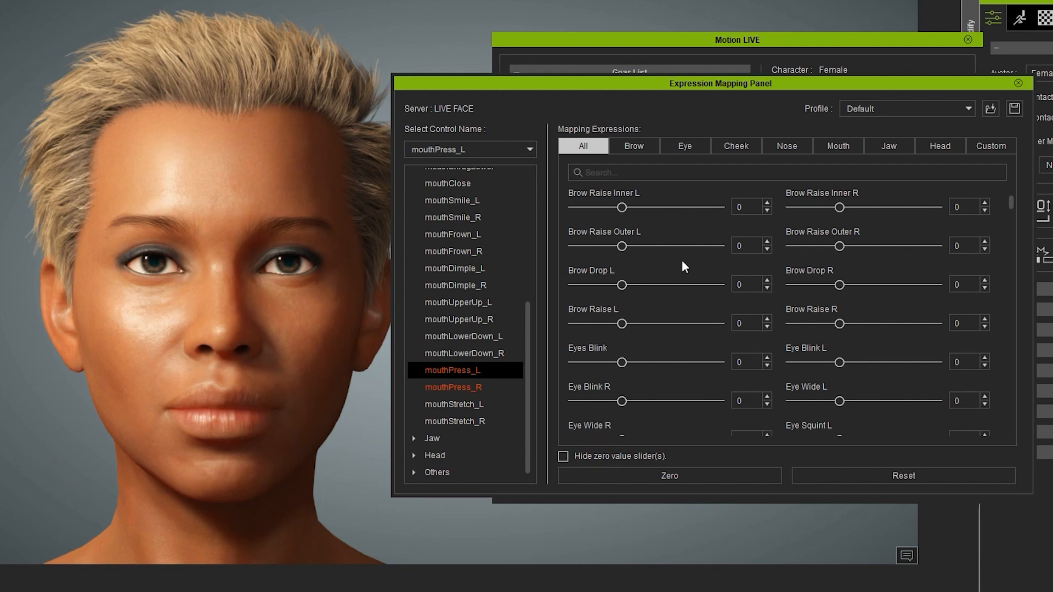
pyautogui.click(837, 146)
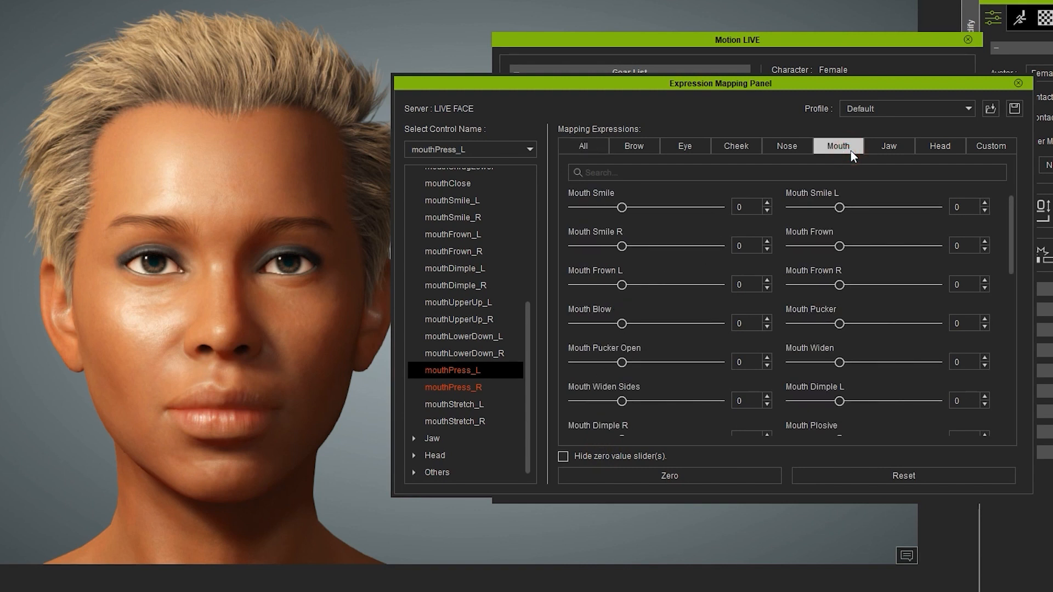
pyautogui.moveTo(617, 208); pyautogui.dragTo(674, 207)
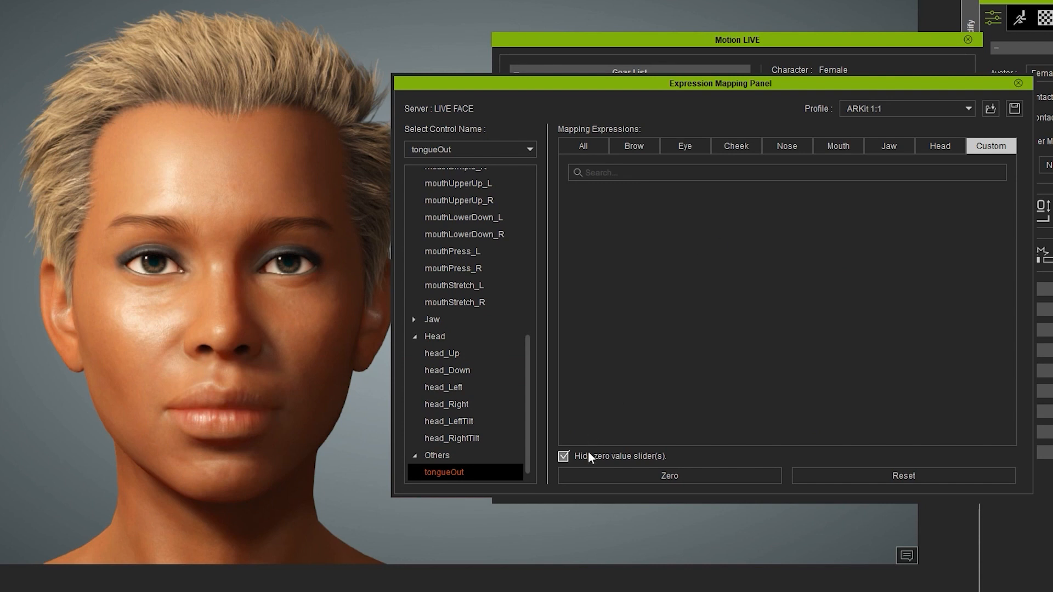
# Step: Reveal tongueOut's zero-value custom ARKit sliders and bring the Expression Mapping Panel to the front
pyautogui.click(562, 456)
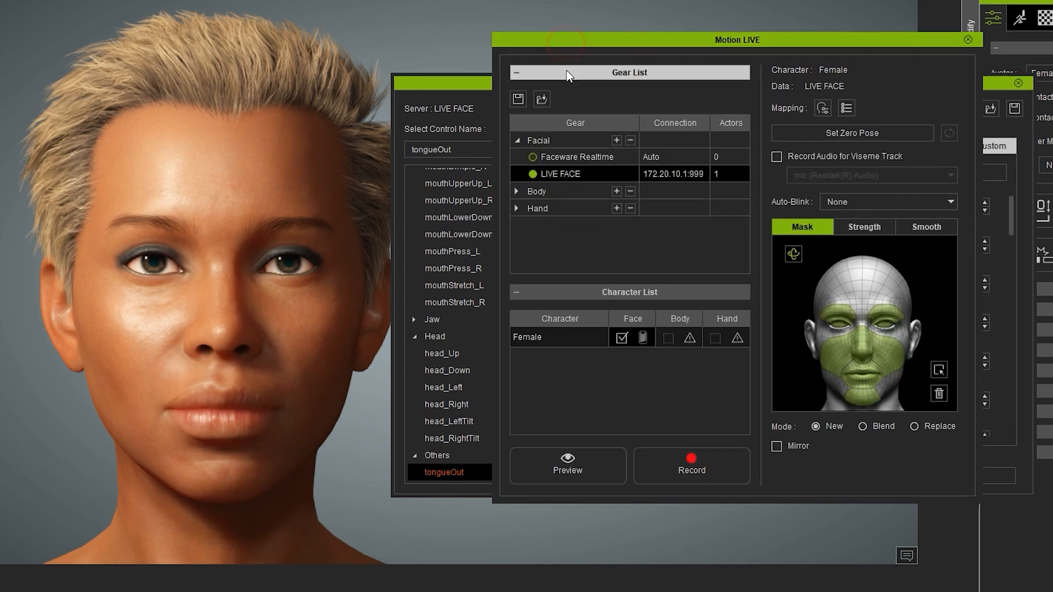
pyautogui.click(567, 465)
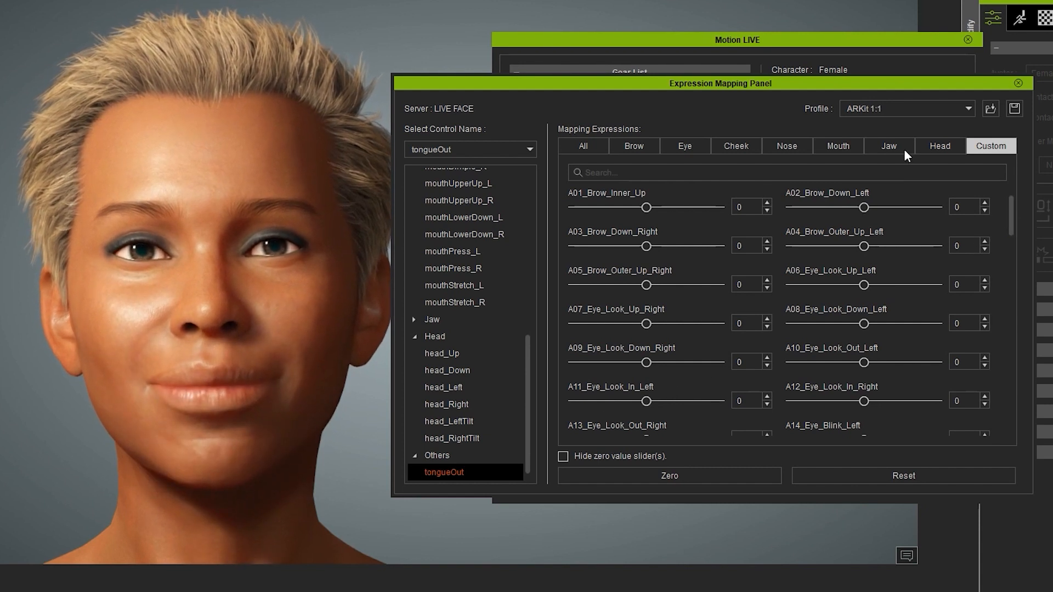
# Step: Filter the sliders with 'tongu', push A52_Tongue_Out to full and settle T01_Tongue_Up at 37
pyautogui.write('t')
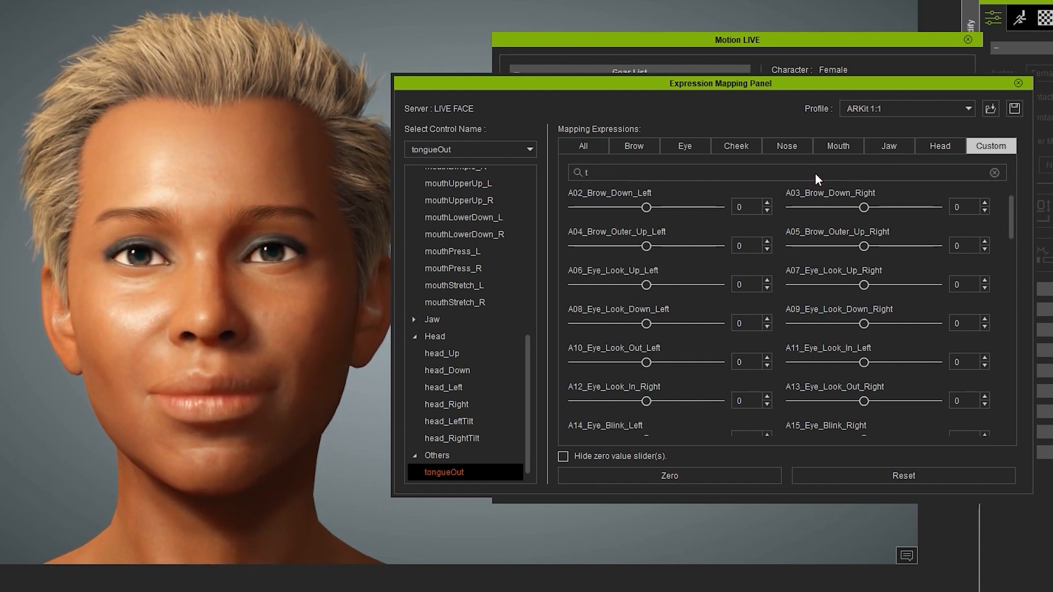
pyautogui.write('ongu')
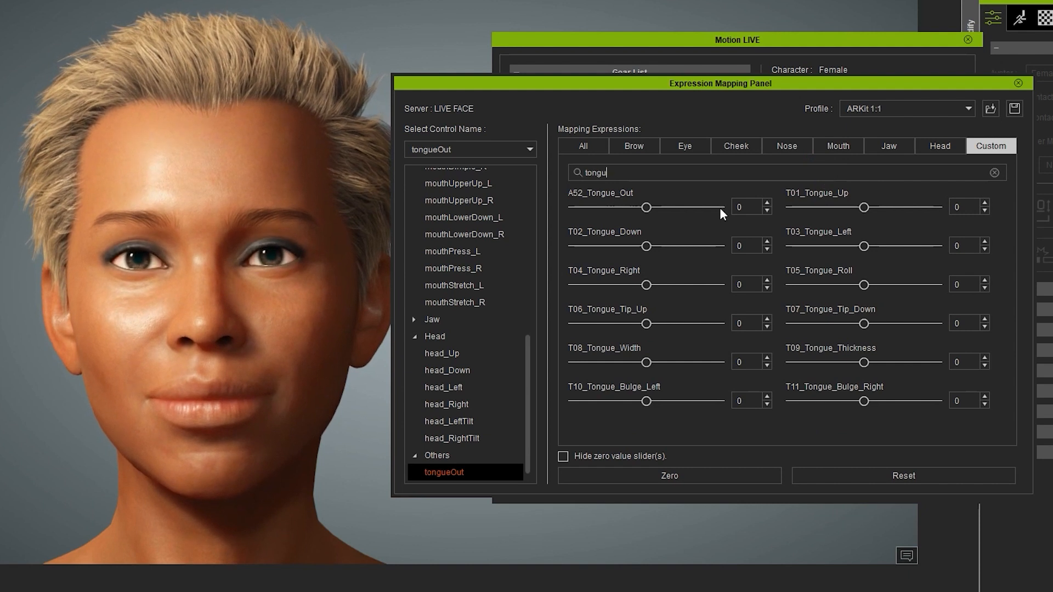
pyautogui.moveTo(646, 207); pyautogui.dragTo(703, 207)
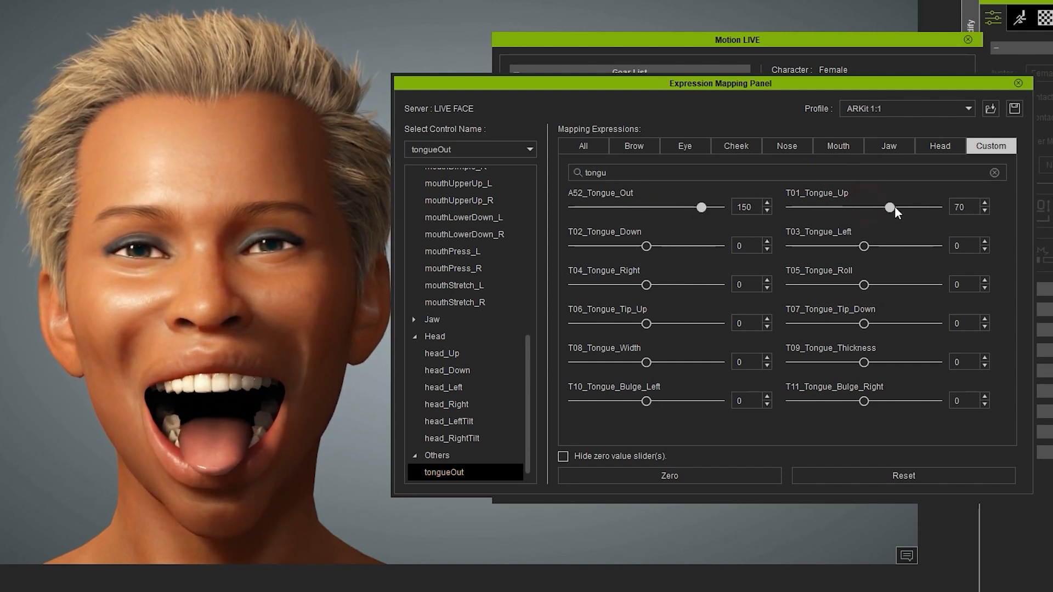
pyautogui.moveTo(891, 207); pyautogui.dragTo(899, 207)
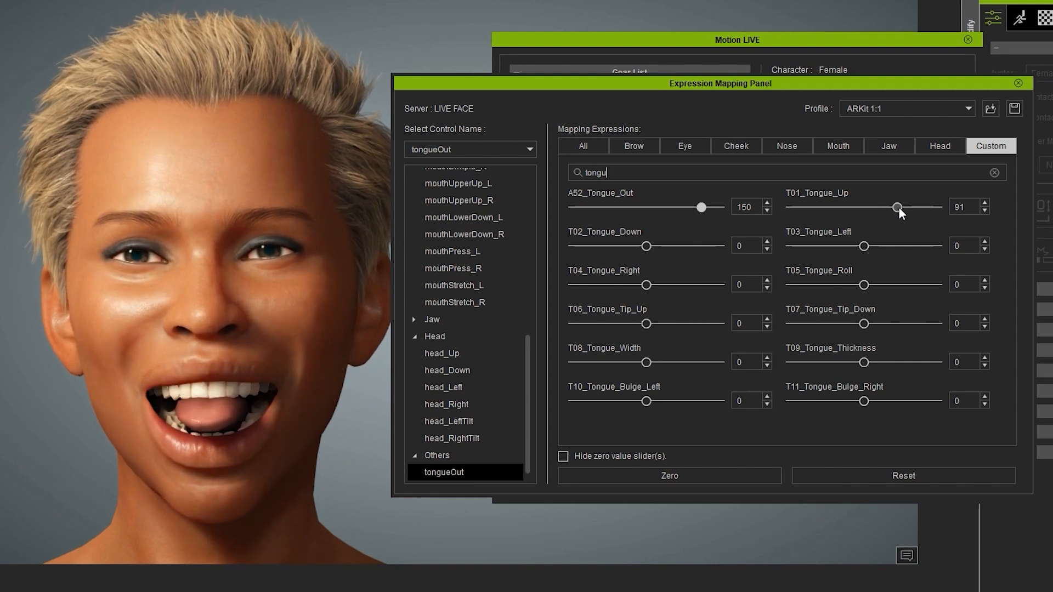
pyautogui.moveTo(898, 207); pyautogui.dragTo(882, 208)
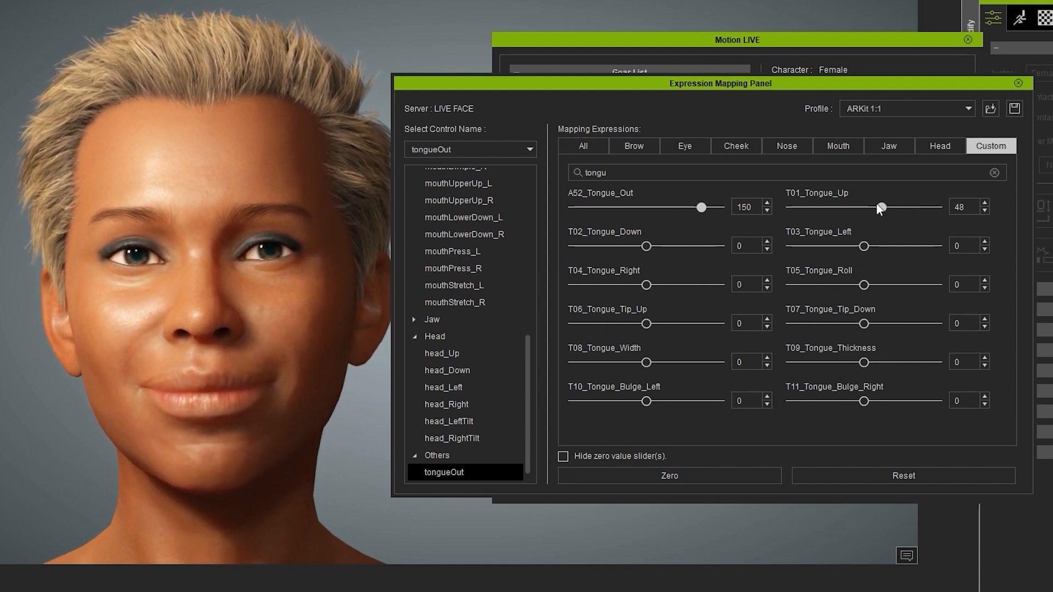
pyautogui.moveTo(882, 207); pyautogui.dragTo(867, 207)
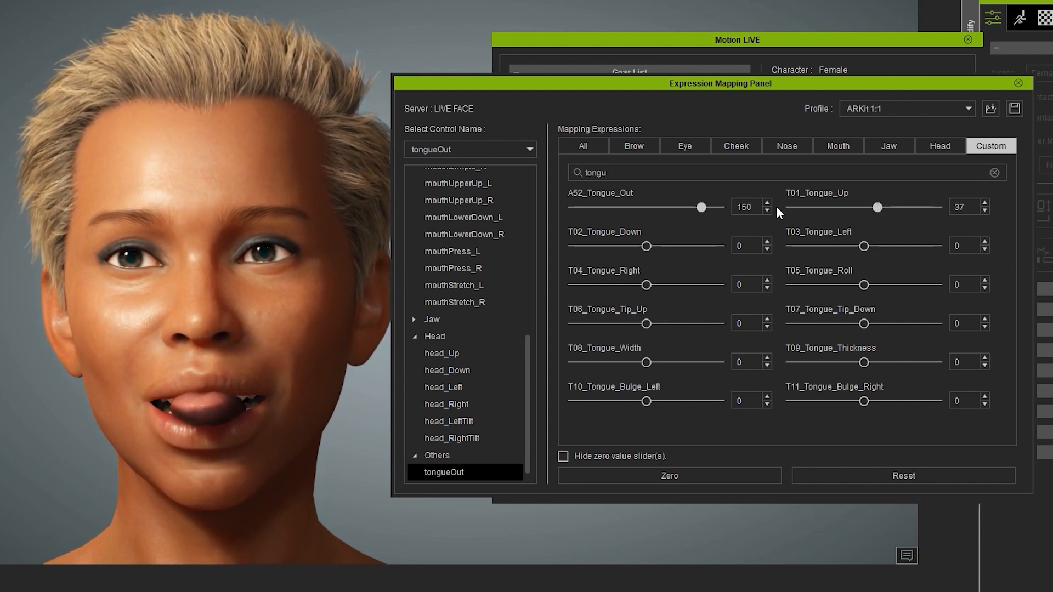
# Step: Back A52_Tongue_Out down, testing values, and settle it at 44
pyautogui.moveTo(702, 208); pyautogui.dragTo(674, 207)
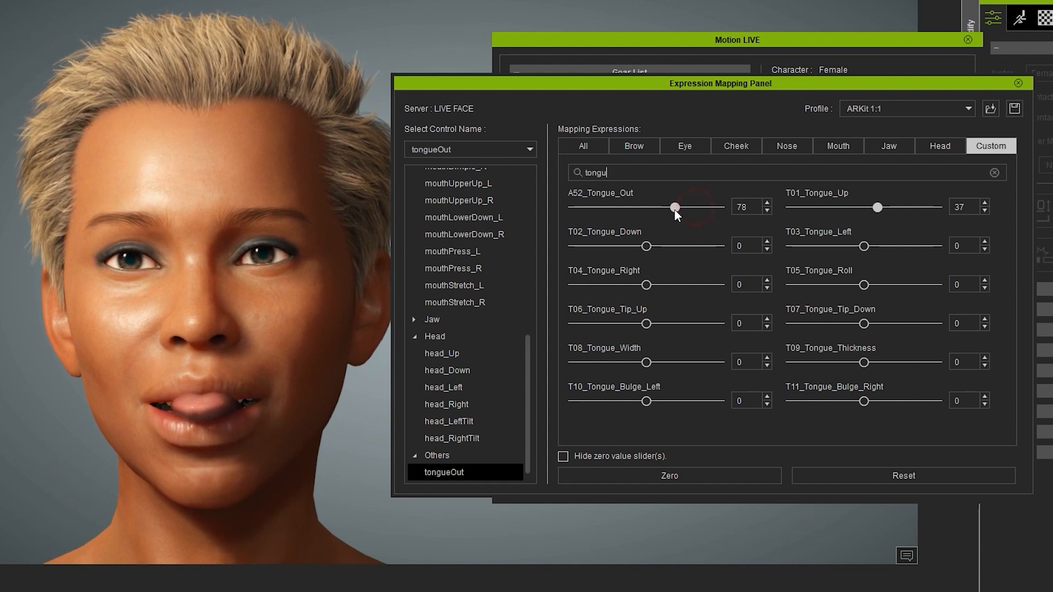
pyautogui.moveTo(676, 207); pyautogui.dragTo(663, 208)
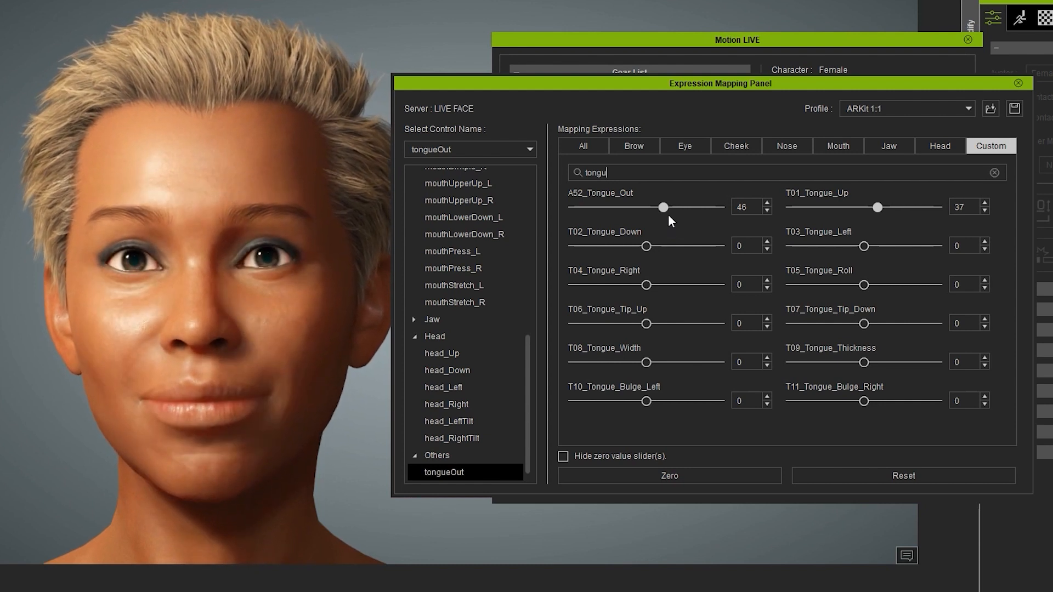
pyautogui.moveTo(664, 207); pyautogui.dragTo(675, 207)
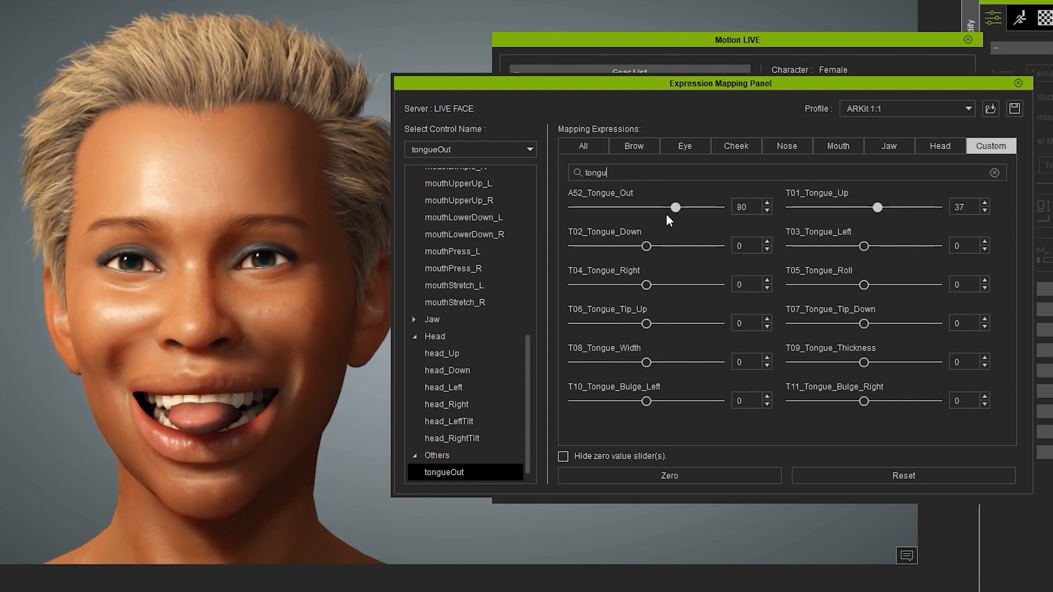
pyautogui.moveTo(676, 207); pyautogui.dragTo(662, 208)
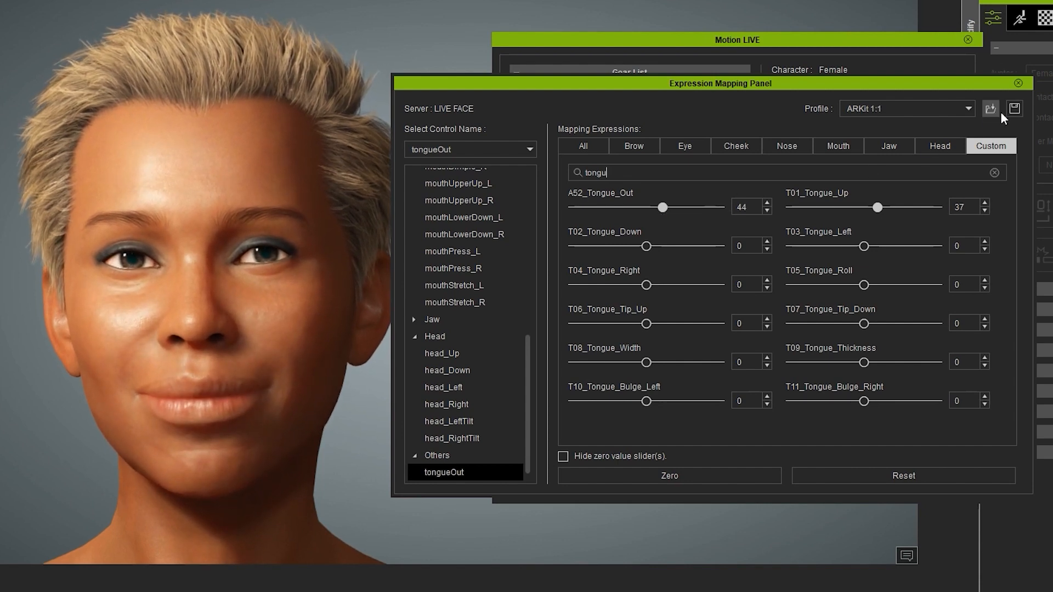
# Step: Save the mapping profile as 'ARKit Tongue' in the MappingProfile folder
pyautogui.click(1014, 109)
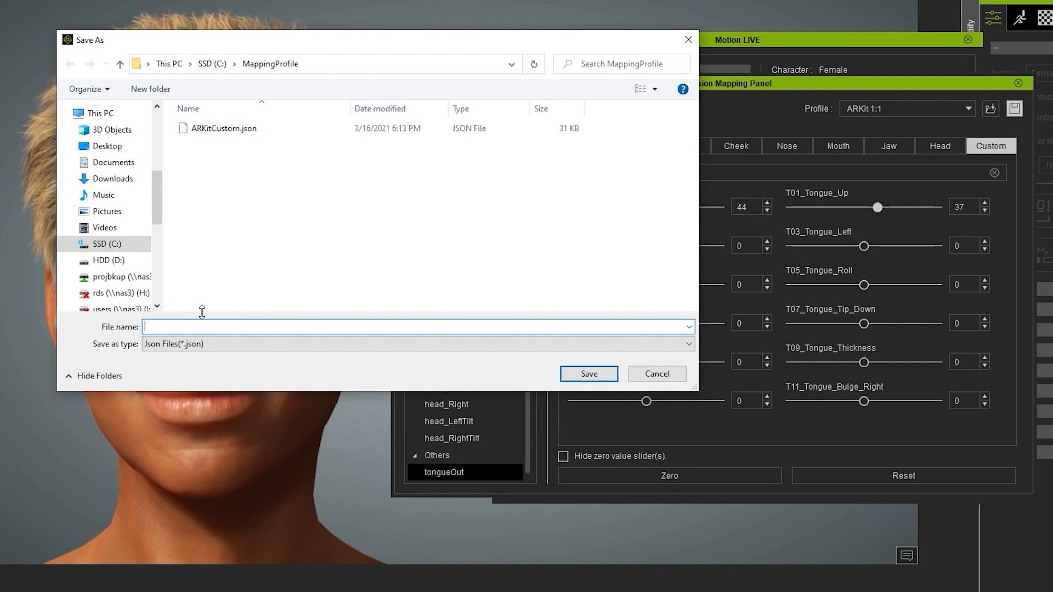
pyautogui.write('ARKit Tongue')
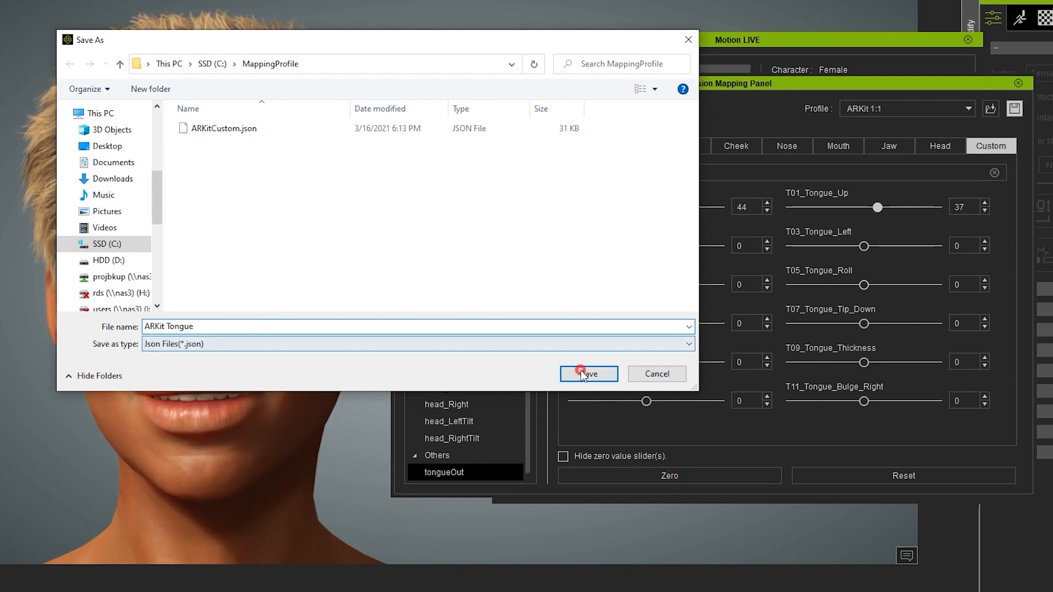
pyautogui.click(588, 375)
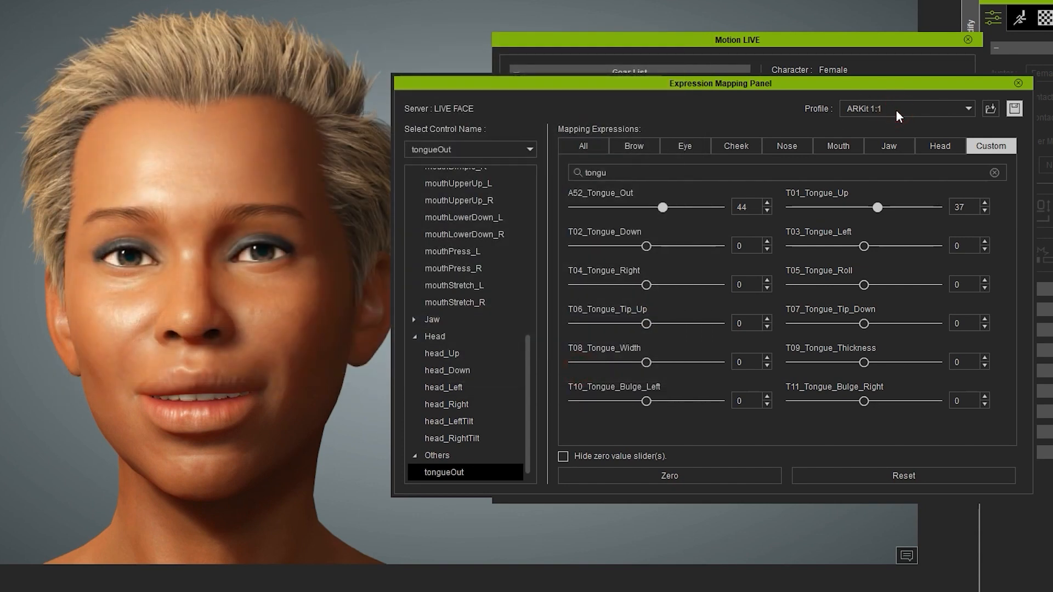